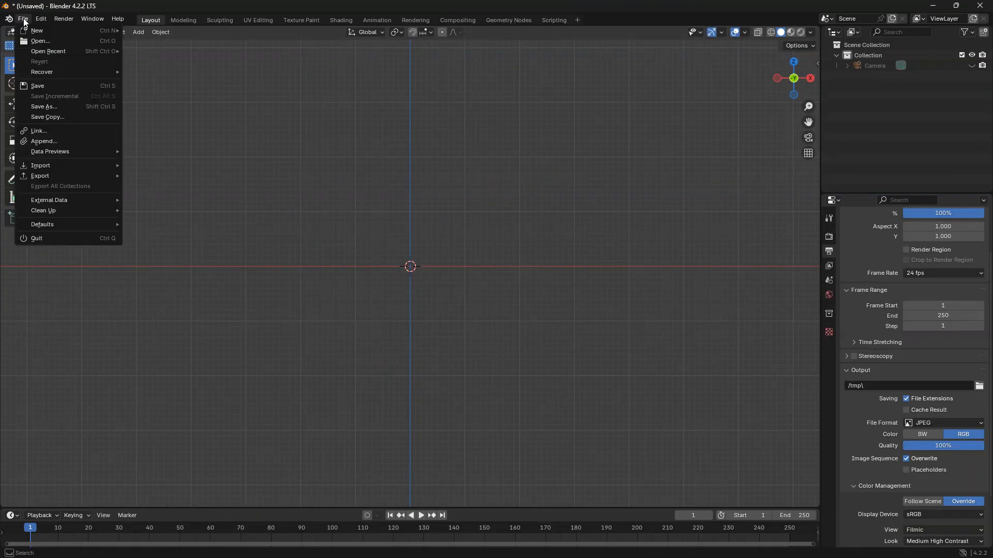
{"action": "mouse_move", "coordinate": [41, 166]}
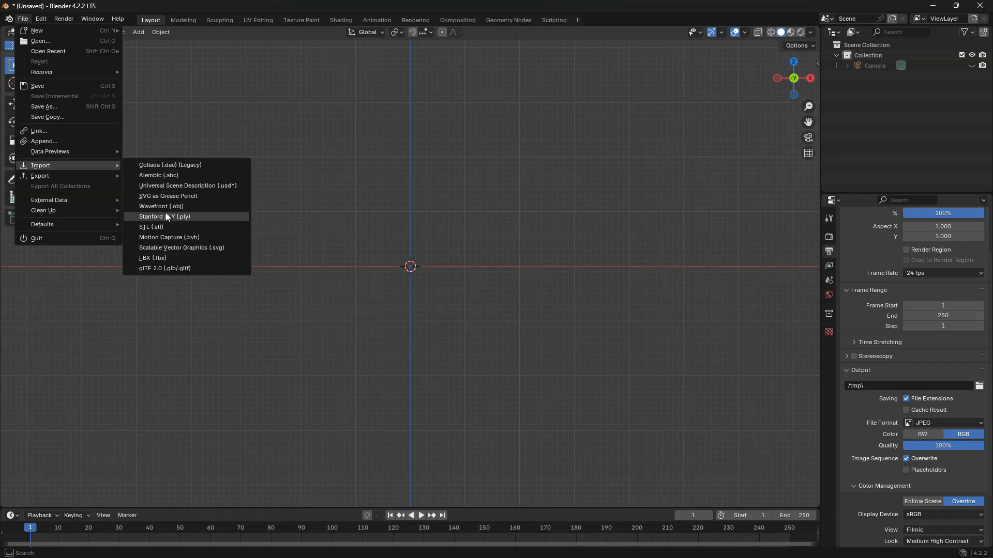
- Import the soda can model file and orbit to view it in perspective
{"action": "left_click", "coordinate": [164, 217]}
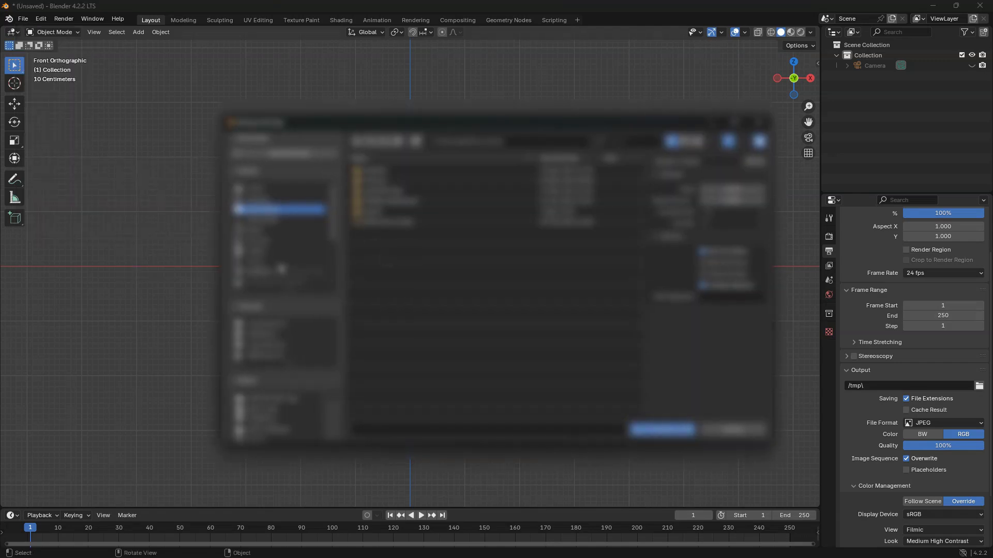
{"action": "left_click", "coordinate": [392, 176]}
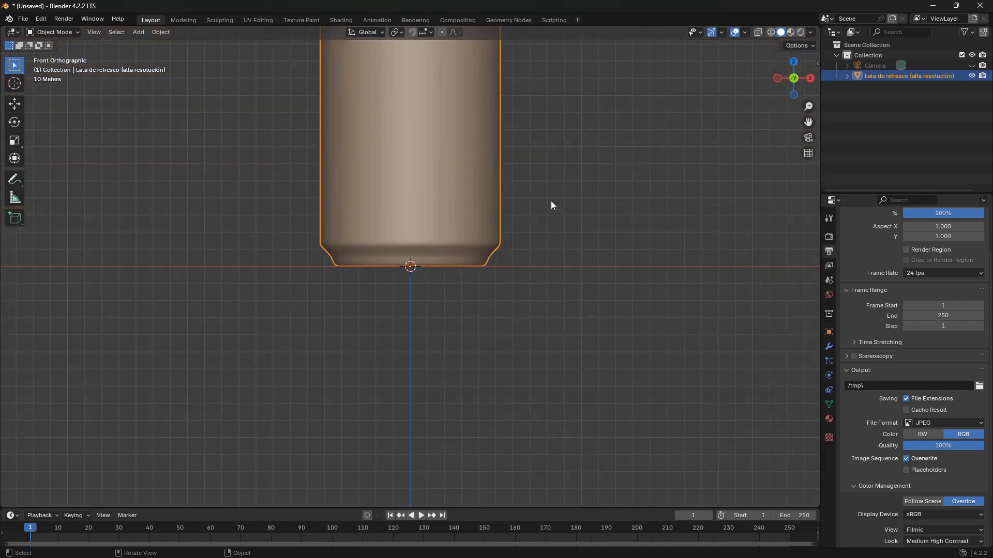
{"action": "left_click_drag", "start_coordinate": [412, 190], "coordinate": [535, 273]}
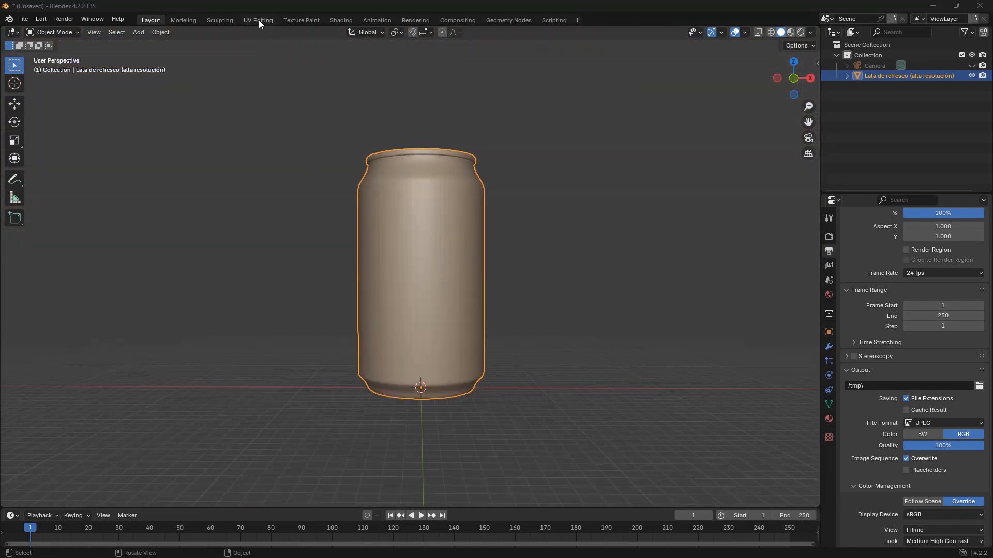
- In UV Editing, mark seams on the can's vertical edge loop and rims
{"action": "left_click", "coordinate": [257, 20]}
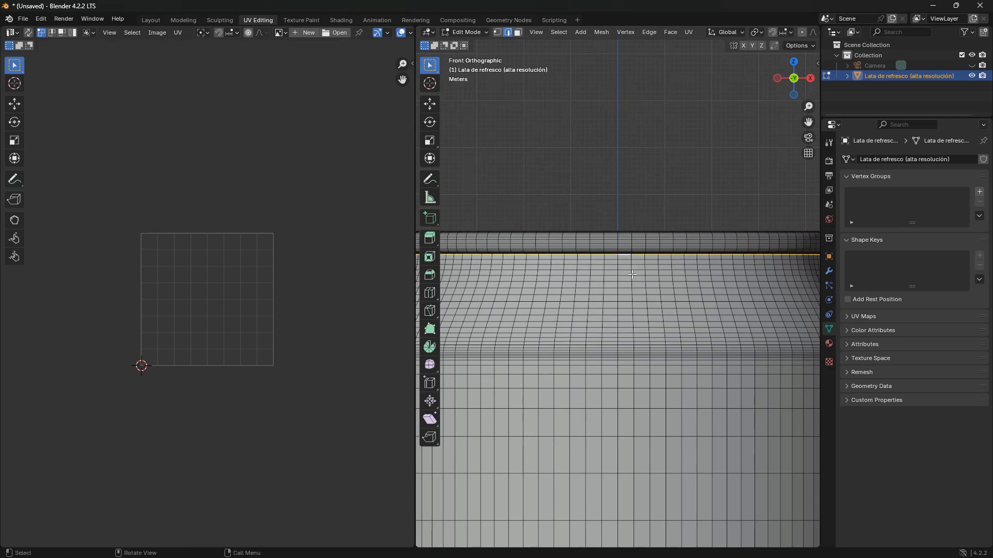
{"action": "scroll", "scroll_direction": "down", "scroll_amount": 3}
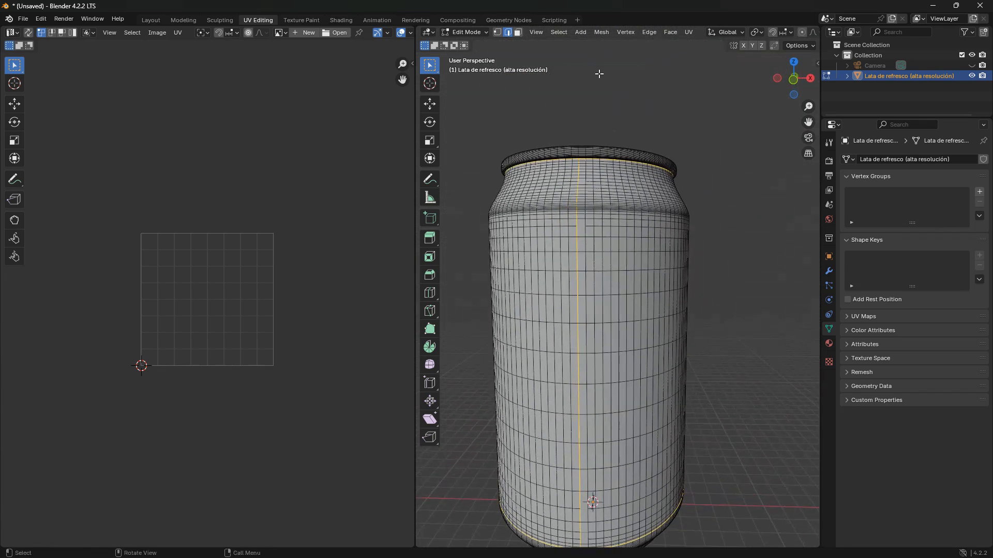
{"action": "left_click", "coordinate": [648, 31]}
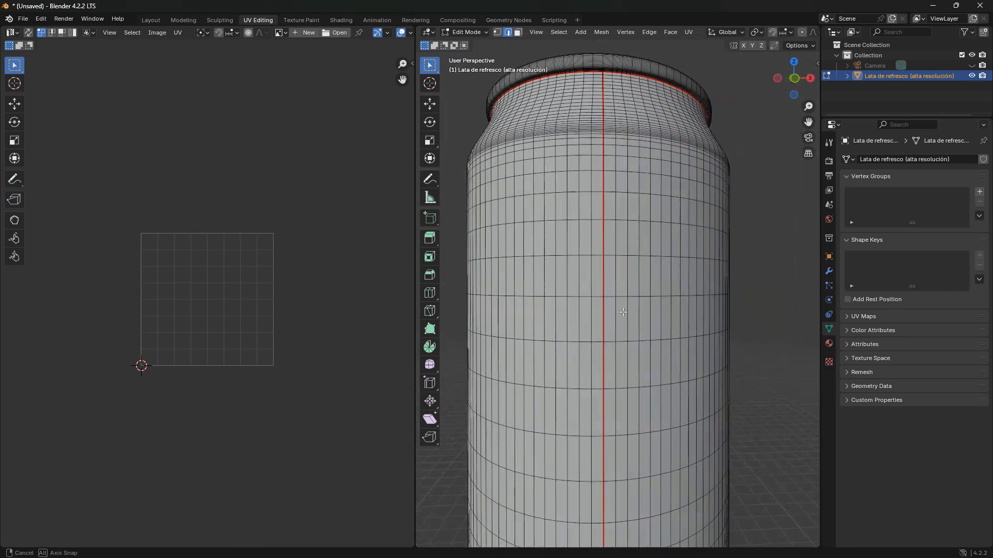
{"action": "scroll", "scroll_direction": "down", "scroll_amount": 3}
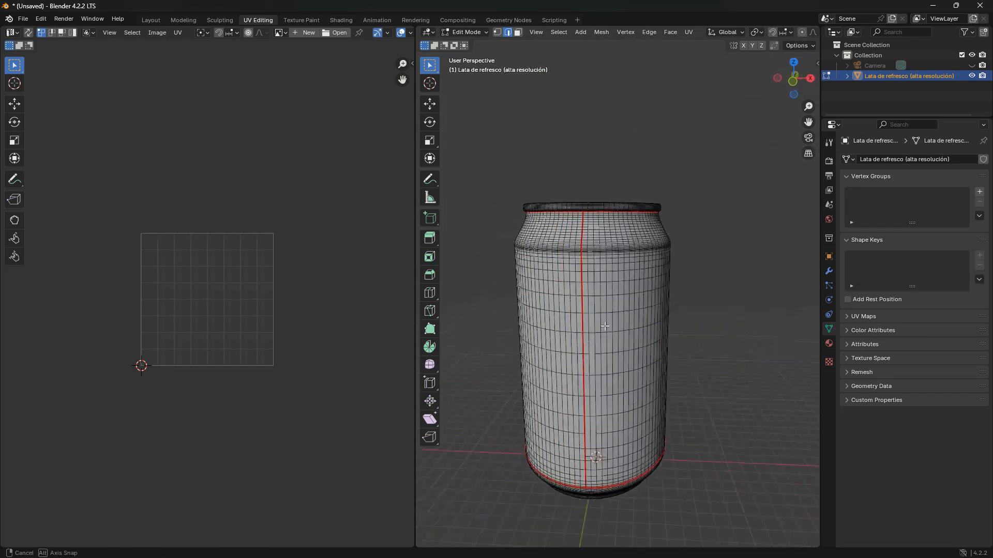
{"action": "left_click_drag", "start_coordinate": [604, 326], "coordinate": [525, 257]}
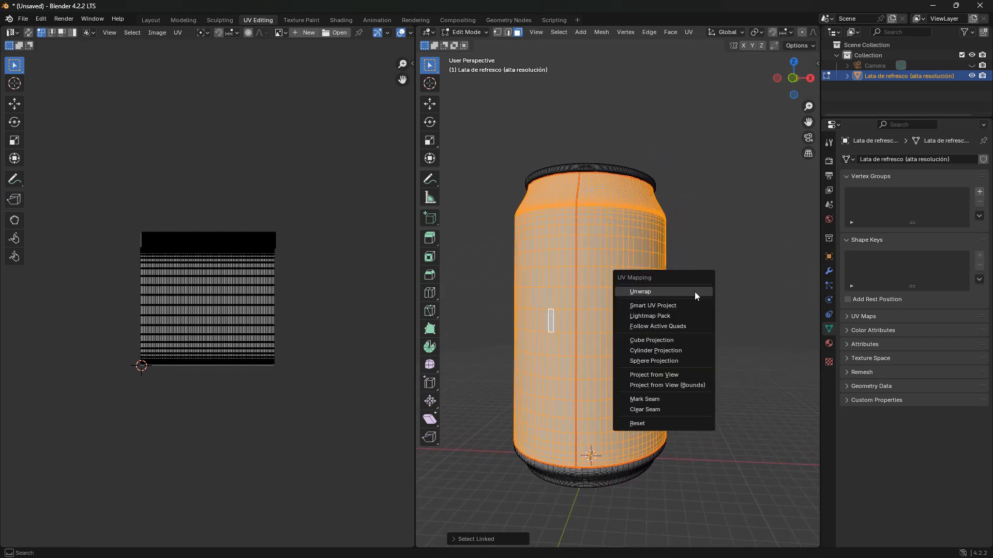
- Unwrap the selected can body faces with the Unwrap option
{"action": "left_click", "coordinate": [640, 292]}
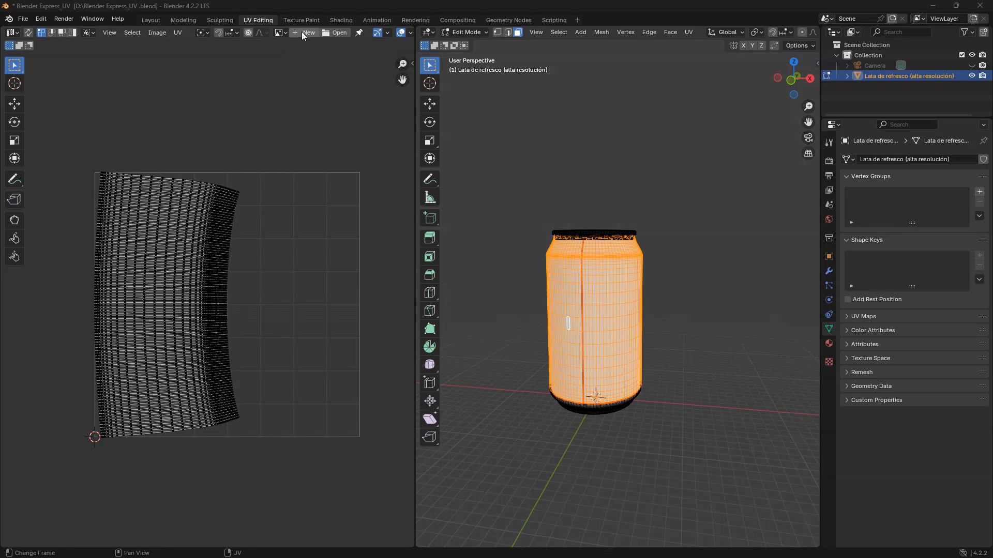
- Create a 2048-pixel UV Grid image named 'UV Test' in the UV editor
{"action": "left_click", "coordinate": [308, 32]}
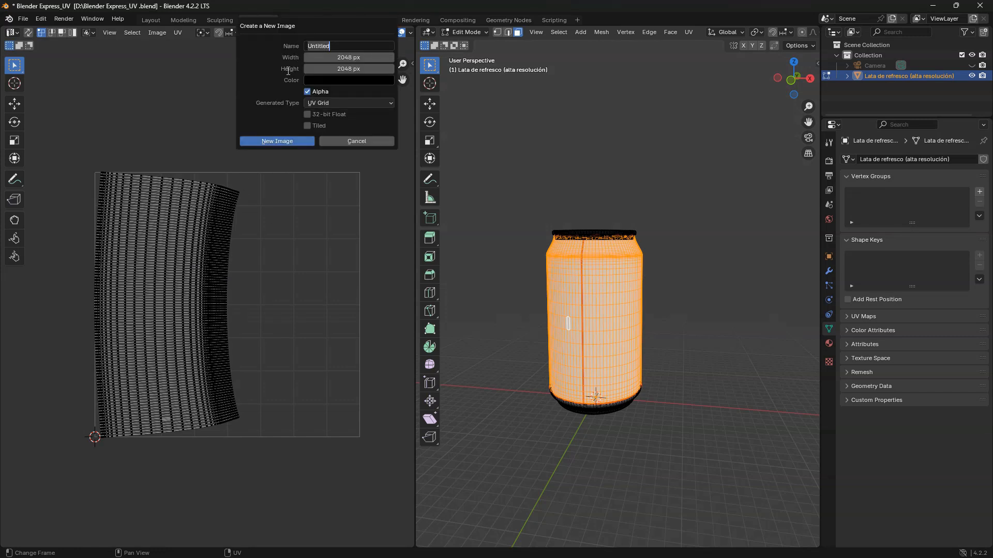
{"action": "type", "text": "UV T"}
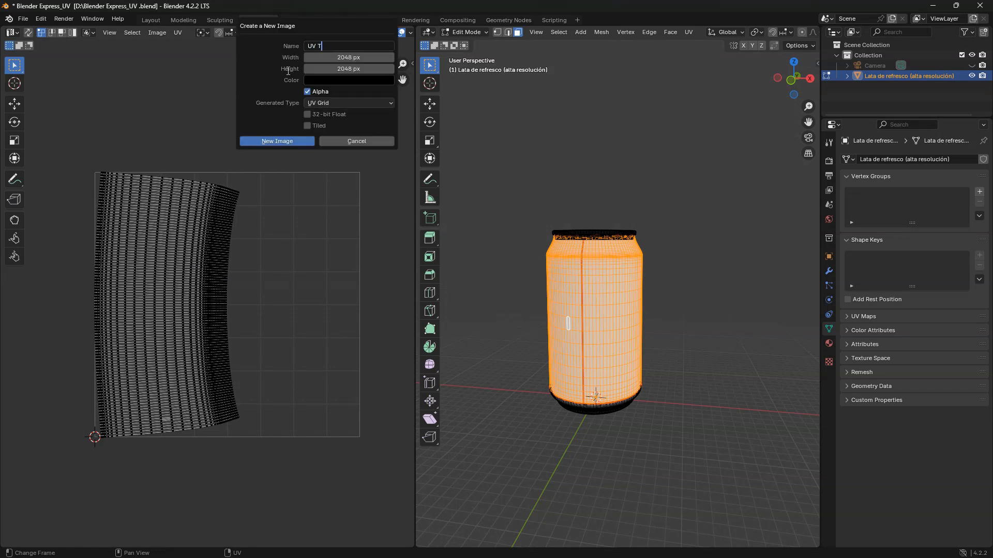
{"action": "type", "text": "est"}
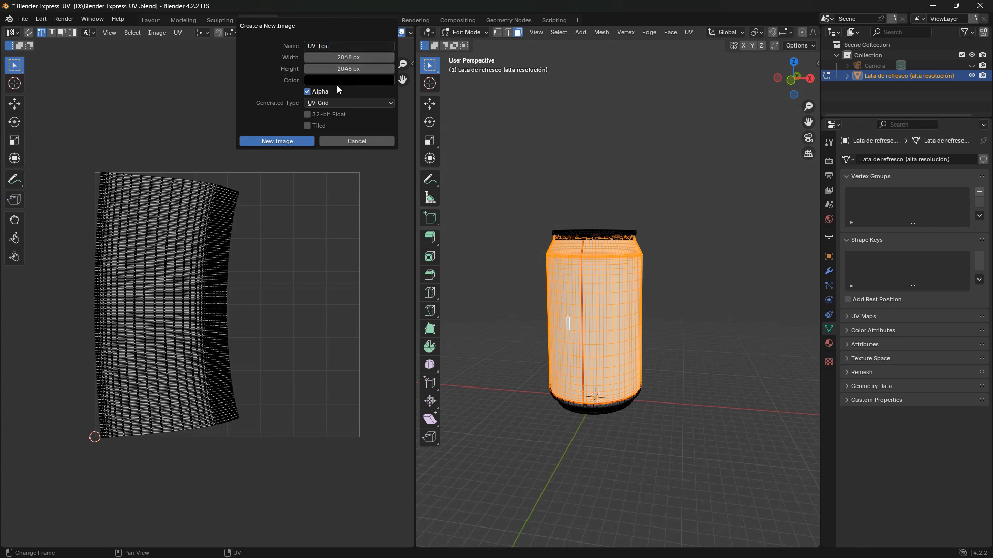
{"action": "left_click", "coordinate": [348, 103]}
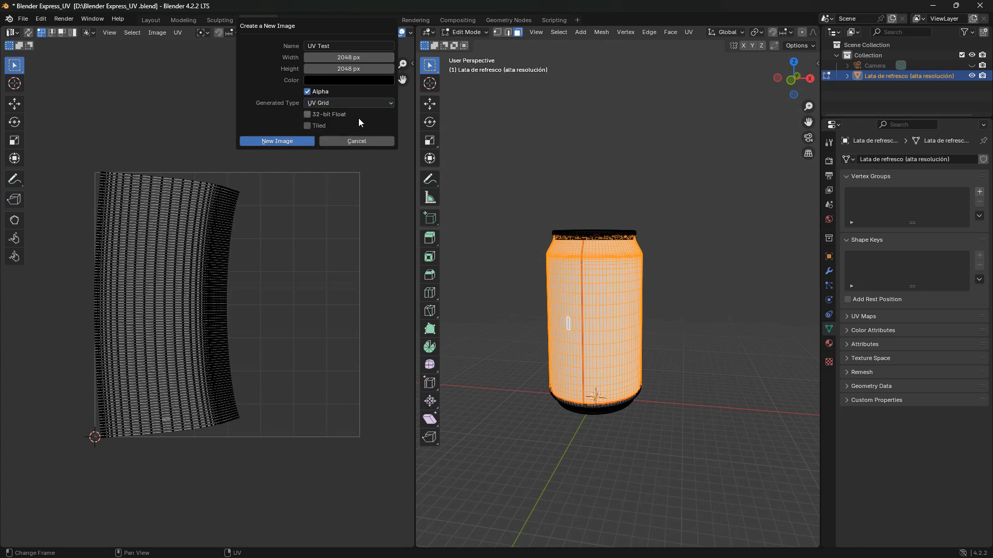
{"action": "left_click", "coordinate": [276, 141]}
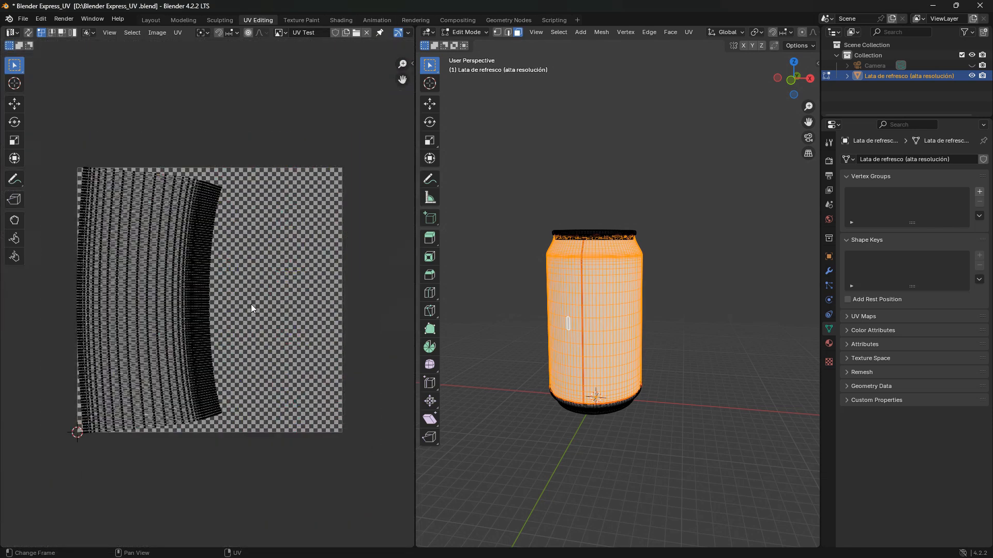
{"action": "mouse_move", "coordinate": [240, 305]}
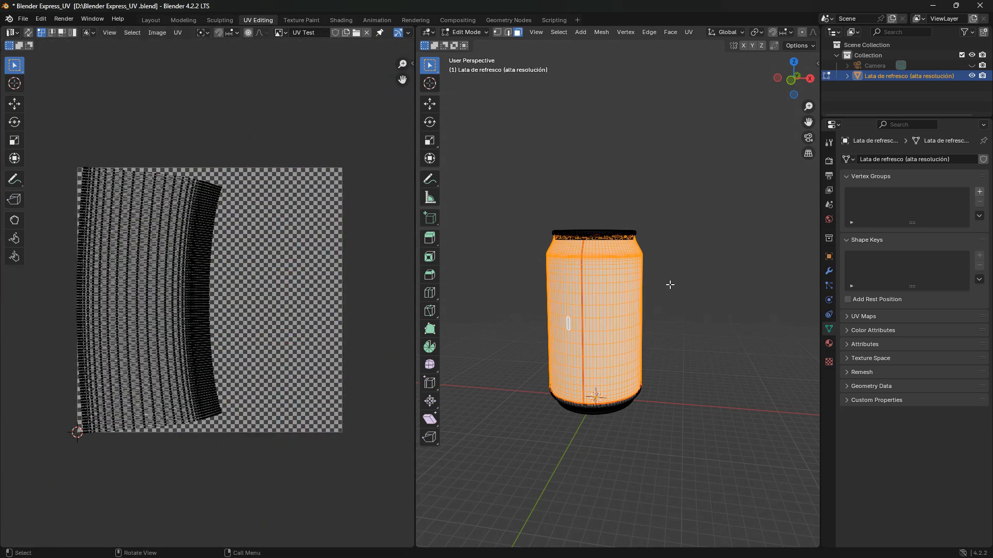
{"action": "mouse_move", "coordinate": [650, 277]}
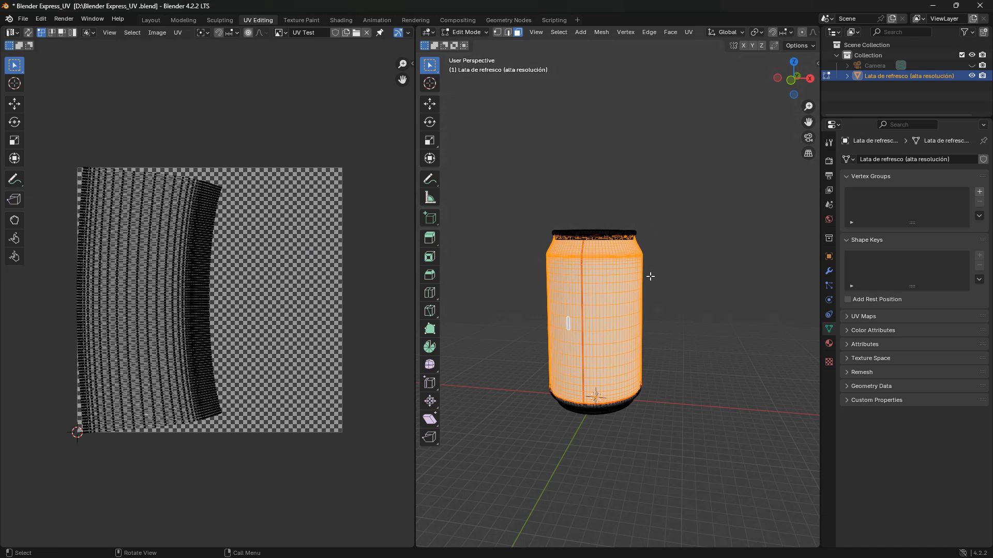
{"action": "key", "text": "z"}
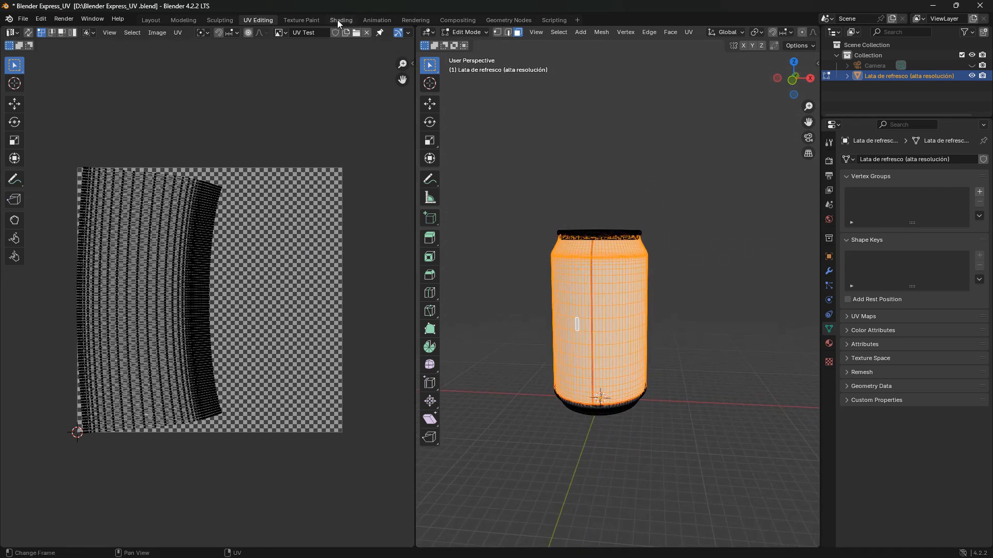
- Add an Image Texture node using UV Test, wired into the material's Base Color
{"action": "left_click", "coordinate": [340, 19]}
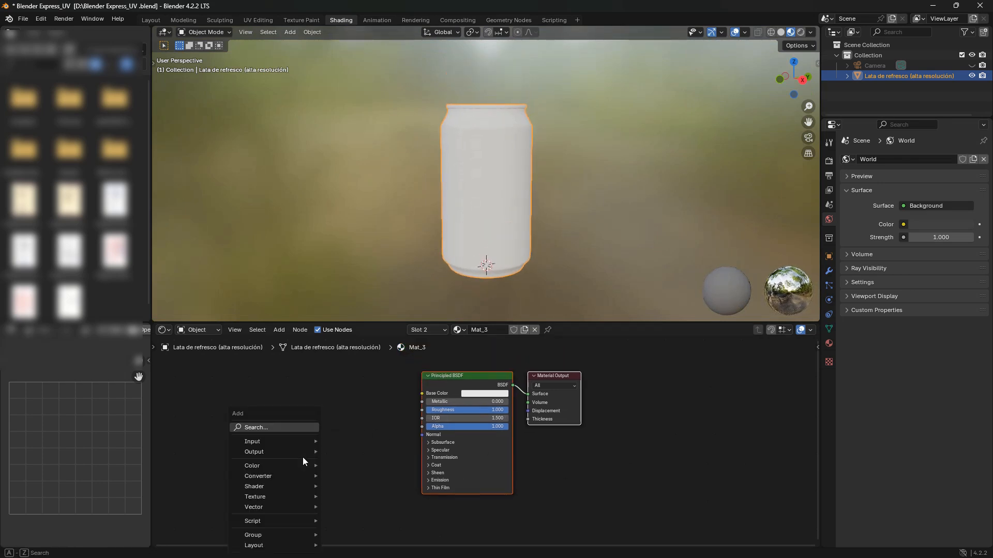
{"action": "type", "text": "im"}
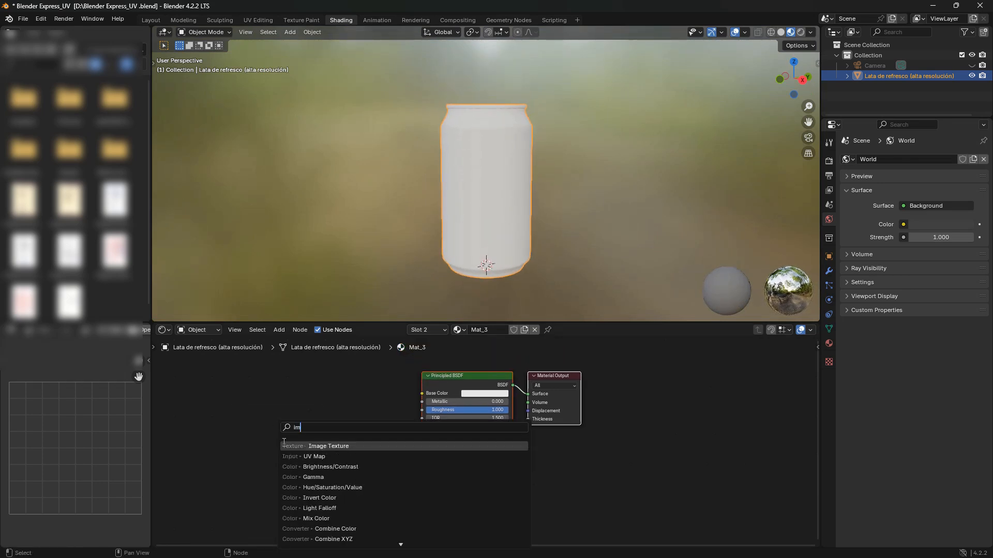
{"action": "left_click", "coordinate": [328, 446]}
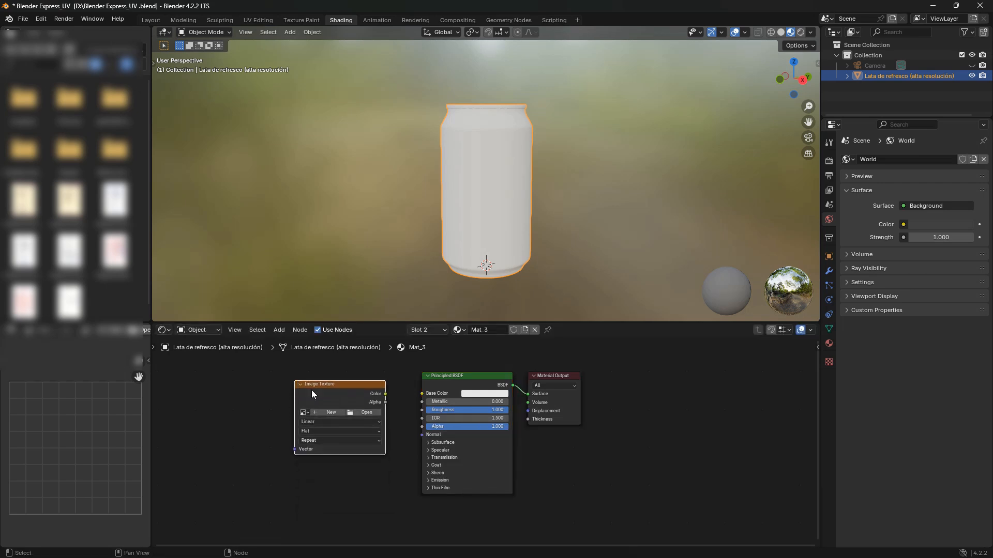
{"action": "left_click_drag", "start_coordinate": [384, 394], "coordinate": [419, 397]}
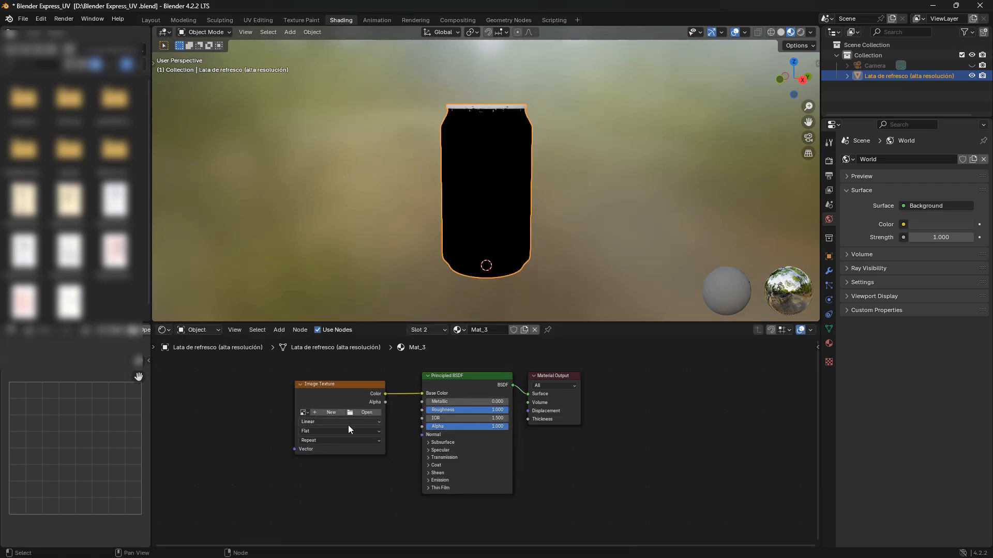
{"action": "mouse_move", "coordinate": [304, 412]}
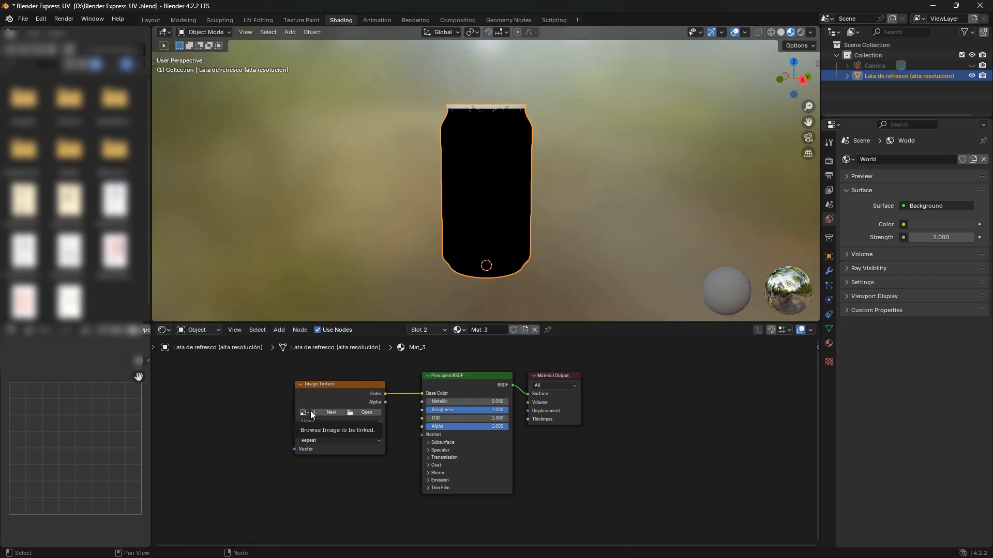
{"action": "left_click", "coordinate": [304, 412]}
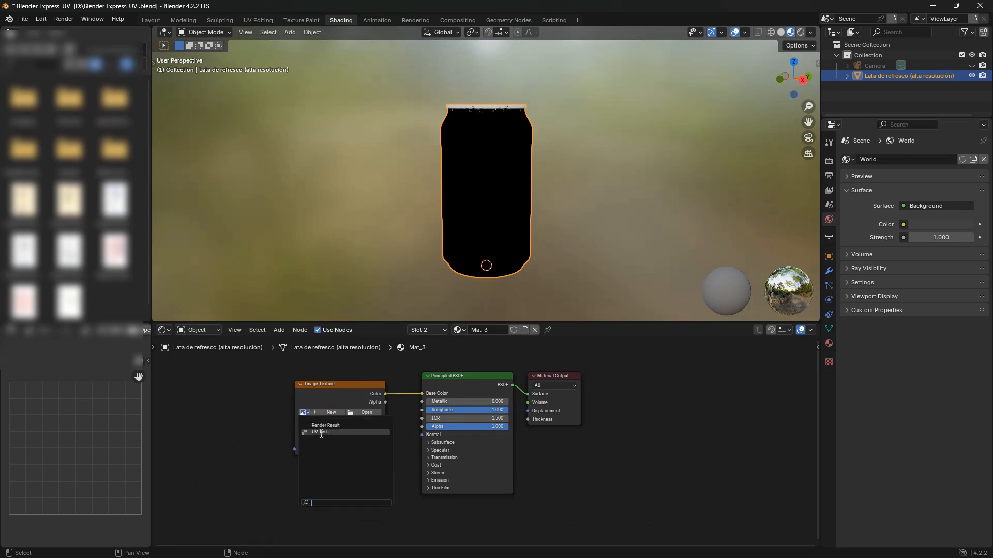
{"action": "left_click", "coordinate": [319, 432]}
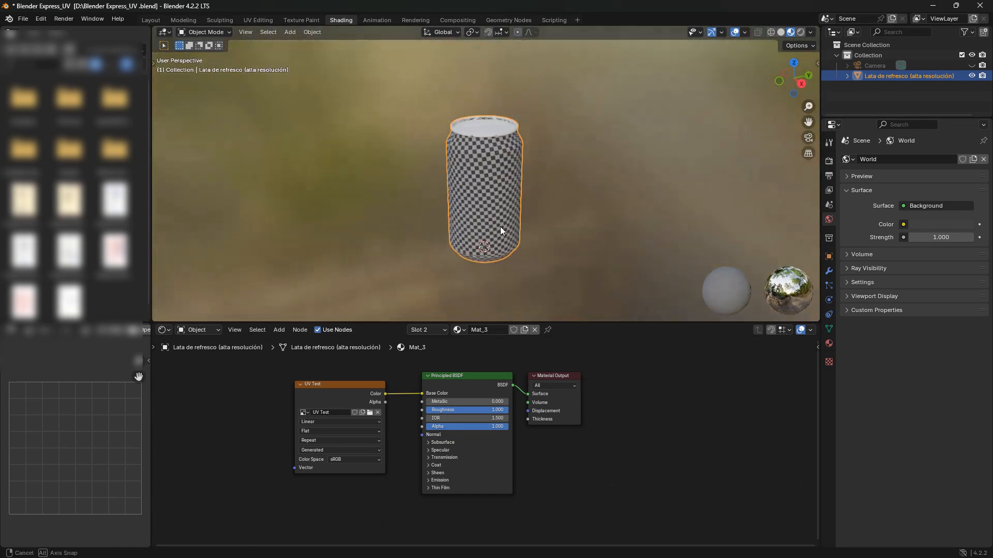
{"action": "left_click", "coordinate": [257, 19]}
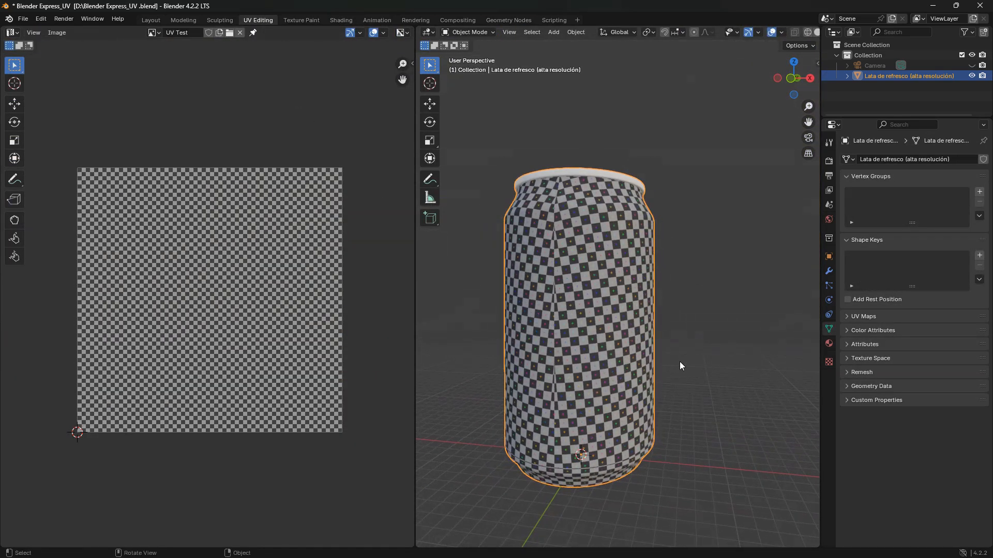
{"action": "mouse_move", "coordinate": [676, 392]}
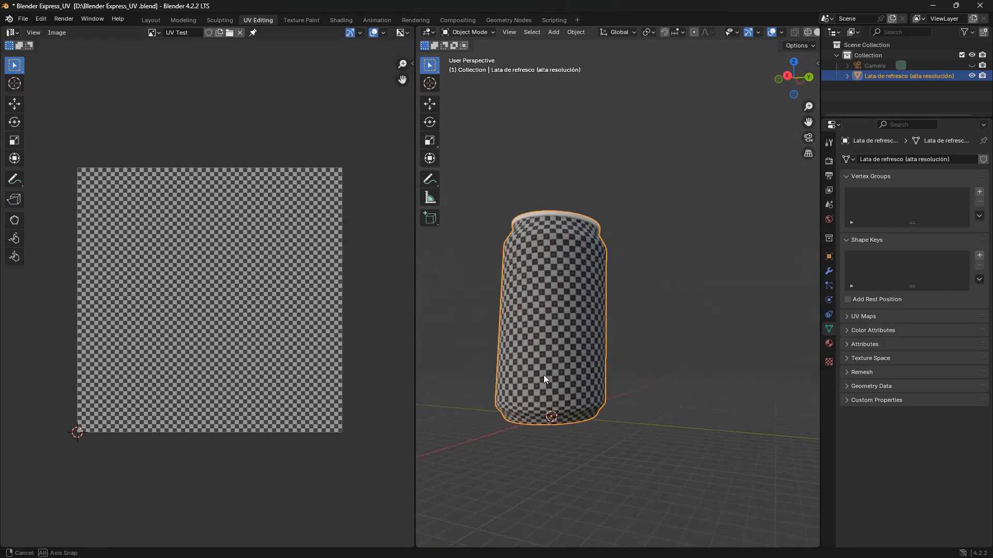
- Orbit the 3D viewport to inspect the checker pattern on the can
{"action": "left_click_drag", "start_coordinate": [544, 379], "coordinate": [601, 418]}
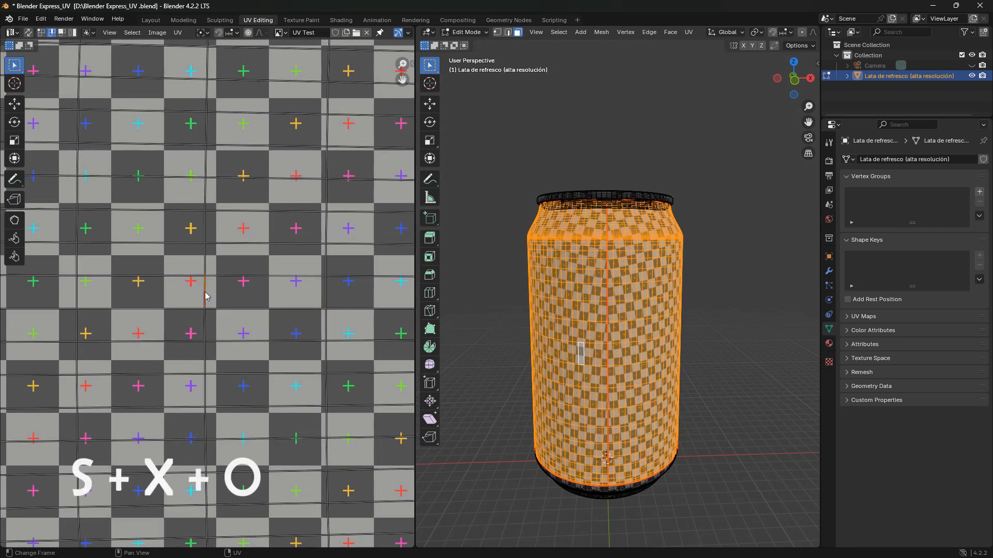
{"action": "mouse_move", "coordinate": [235, 300]}
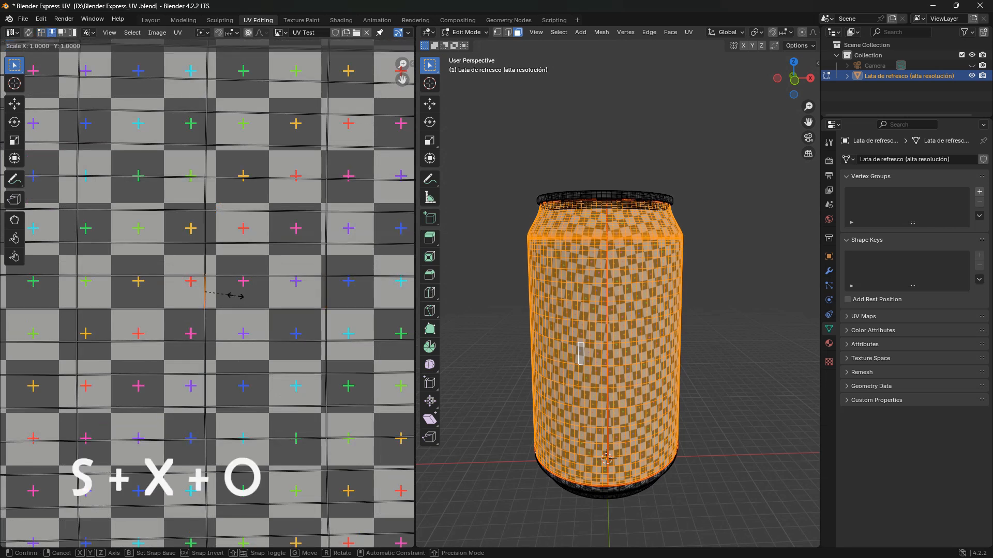
- Scale the UVs along X at 1.0 and switch UV selection to Face mode
{"action": "key", "text": "x"}
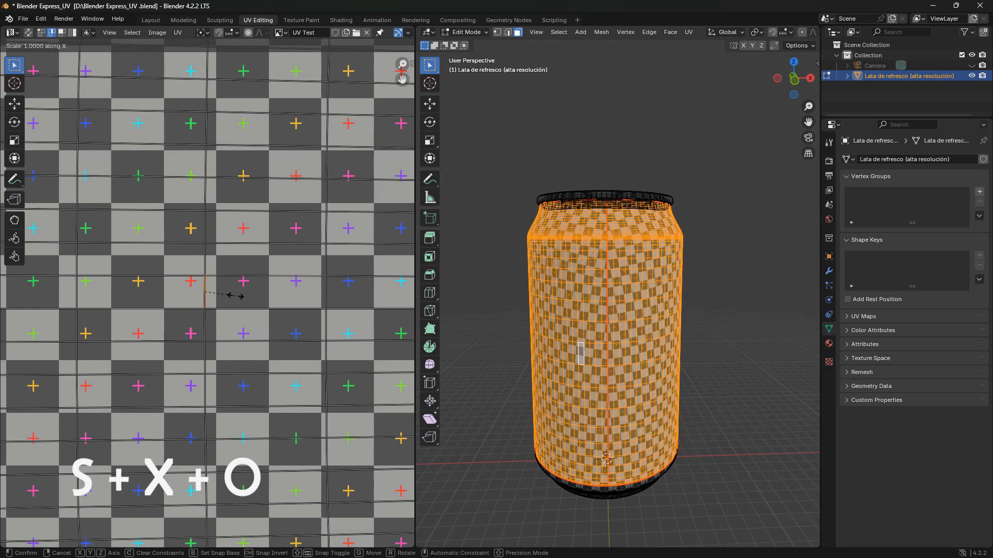
{"action": "left_click", "coordinate": [237, 300]}
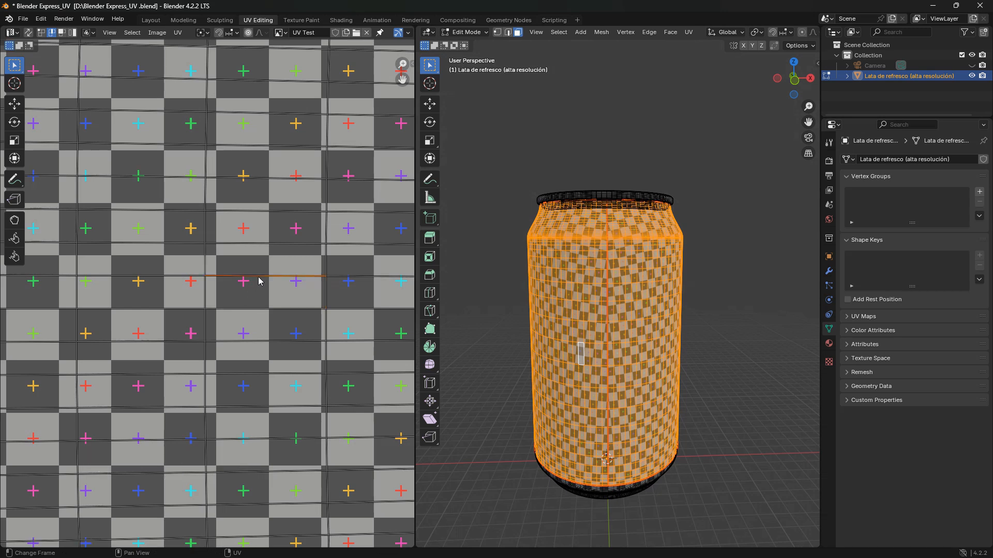
{"action": "key", "text": "s"}
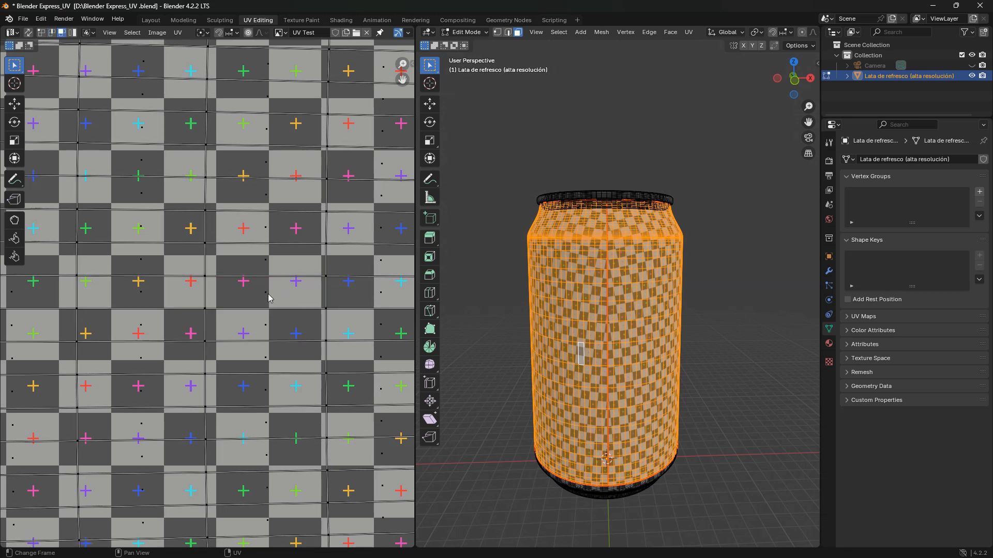
- Make one body quad active in the UV Editor and save the .blend file
{"action": "left_click", "coordinate": [268, 298]}
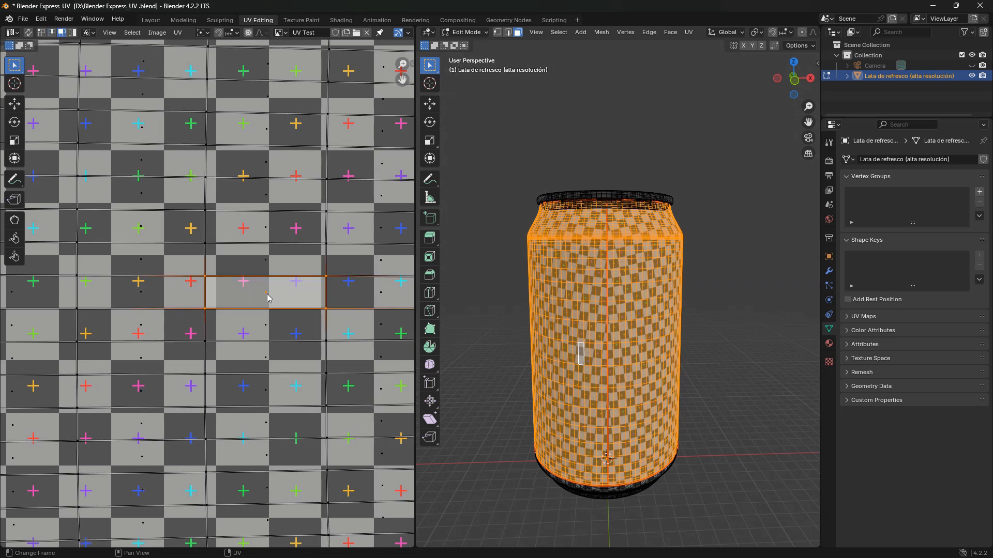
{"action": "key", "text": "ctrl+s"}
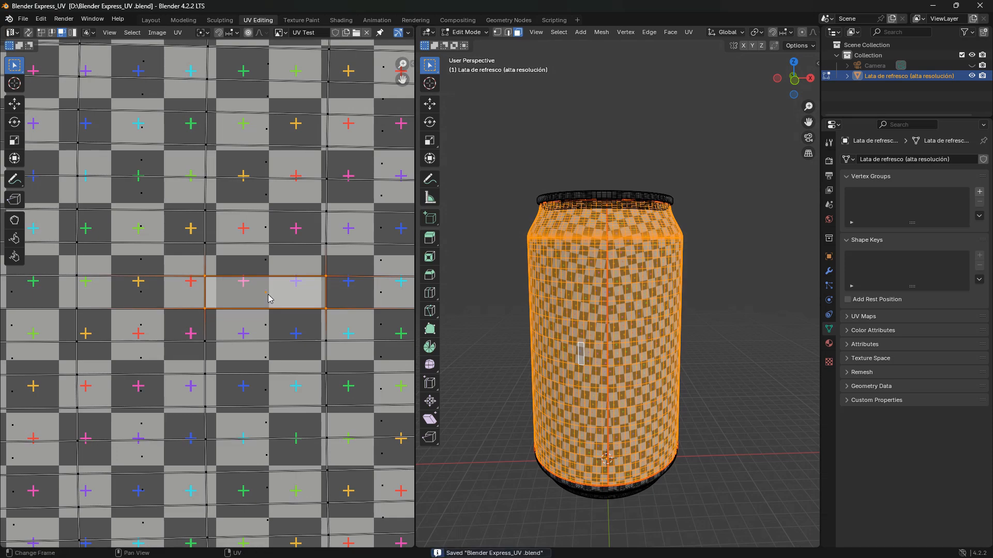
{"action": "mouse_move", "coordinate": [334, 355]}
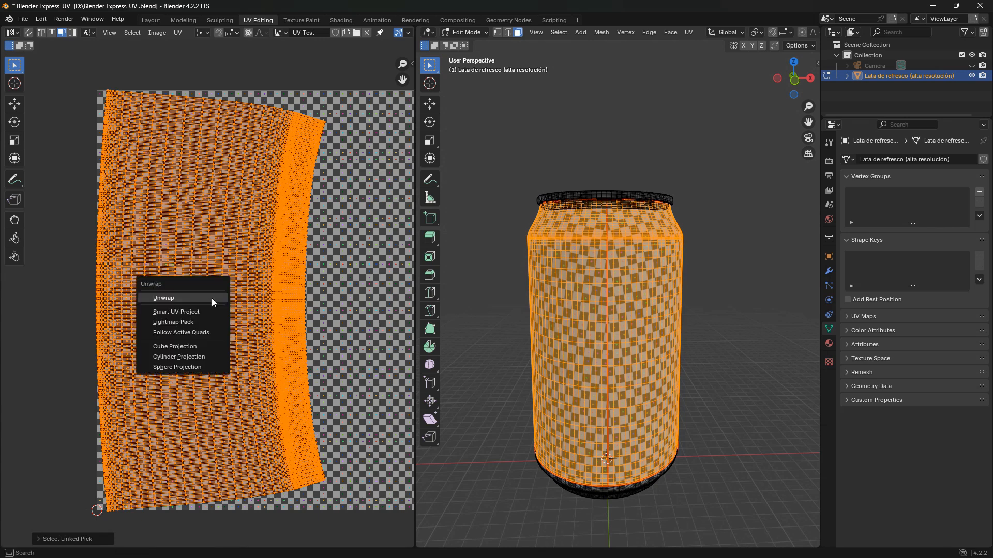
{"action": "mouse_move", "coordinate": [184, 333]}
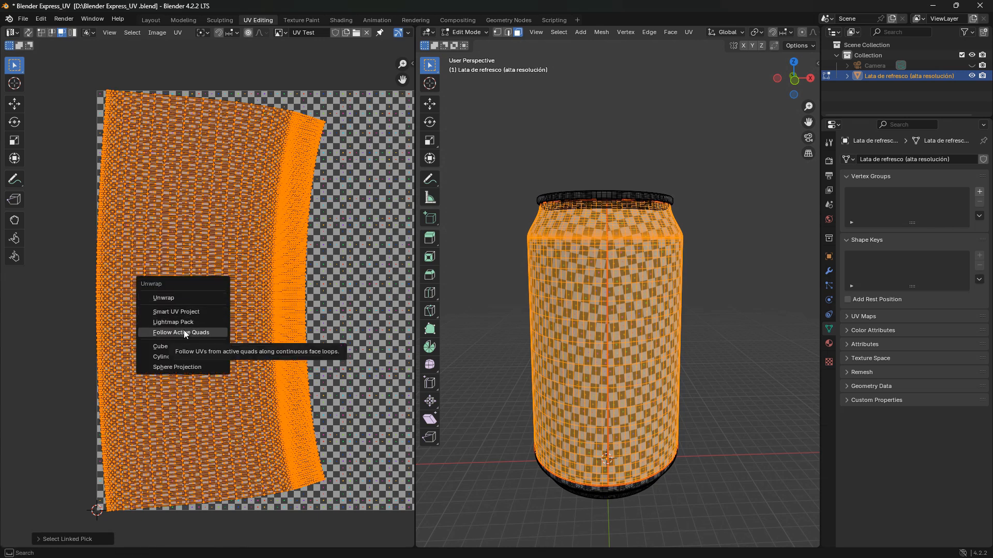
- Apply Follow Active Quads with Length Average to the can body's UVs
{"action": "left_click", "coordinate": [181, 332]}
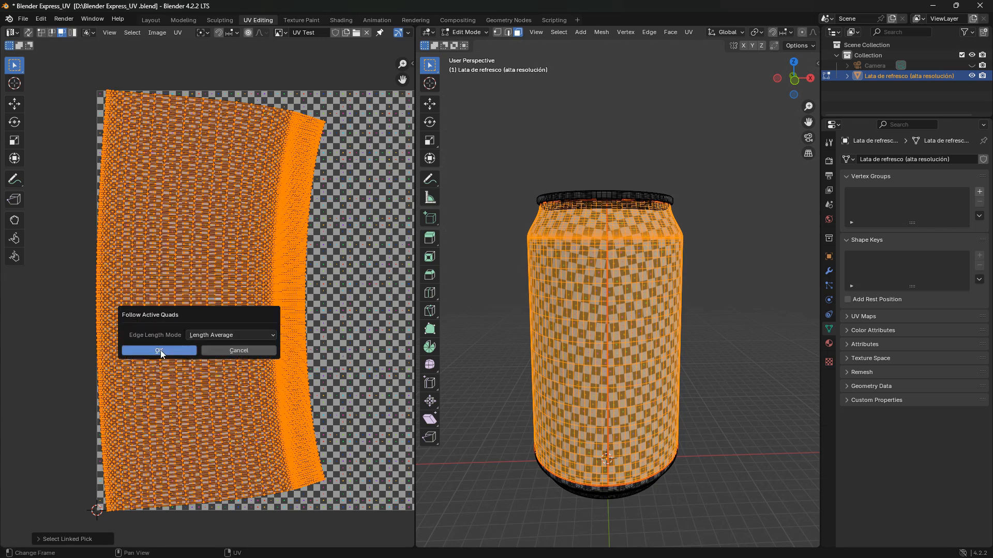
{"action": "left_click", "coordinate": [159, 350]}
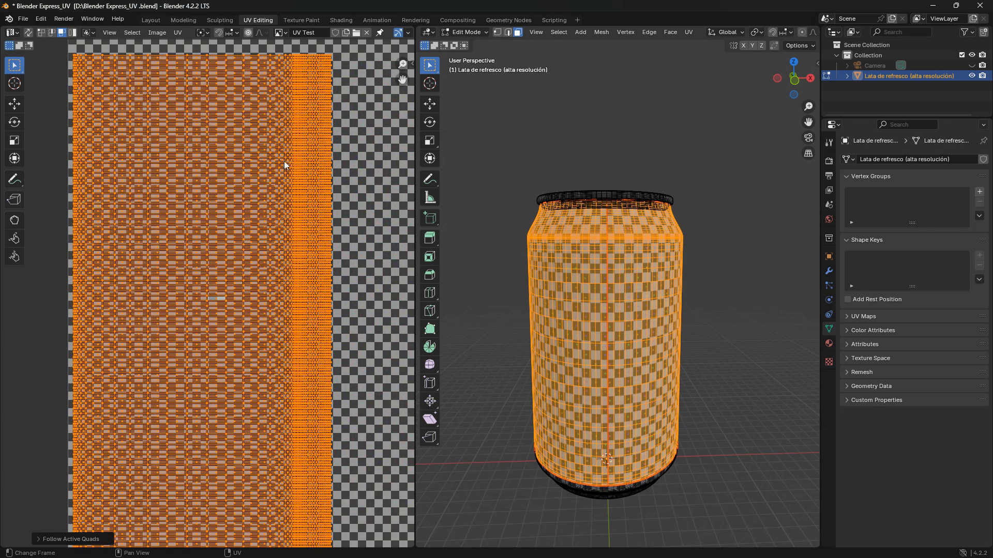
{"action": "mouse_move", "coordinate": [334, 366]}
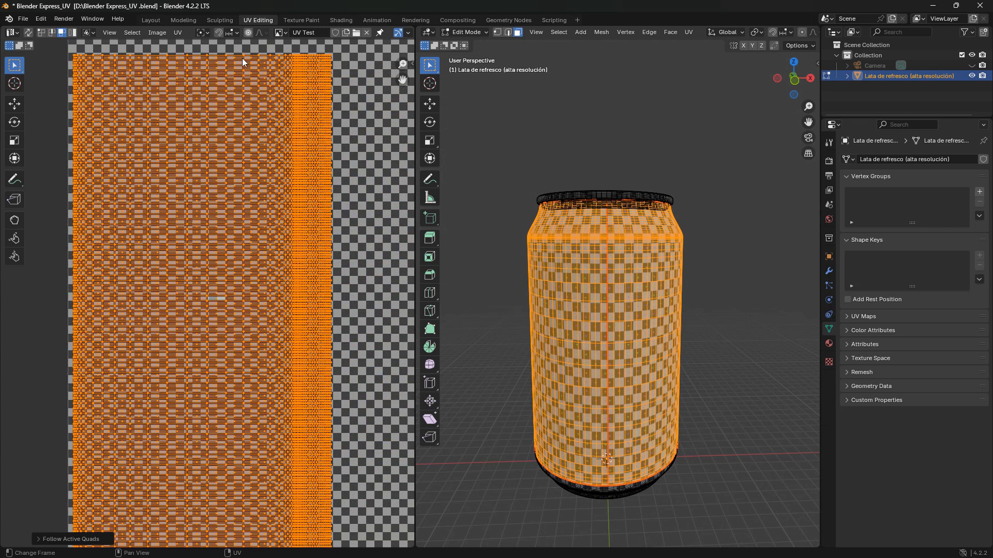
{"action": "mouse_move", "coordinate": [251, 64]}
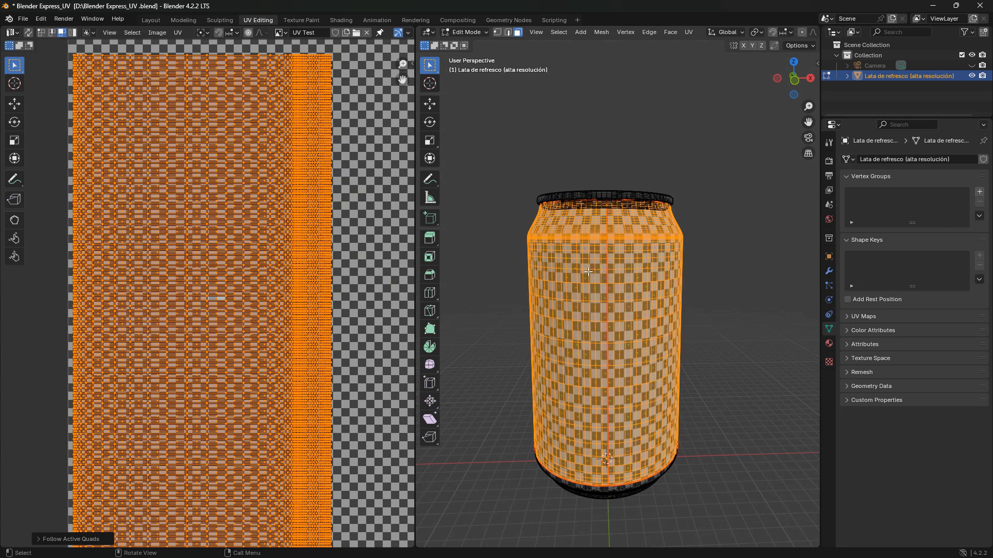
{"action": "left_click", "coordinate": [341, 19]}
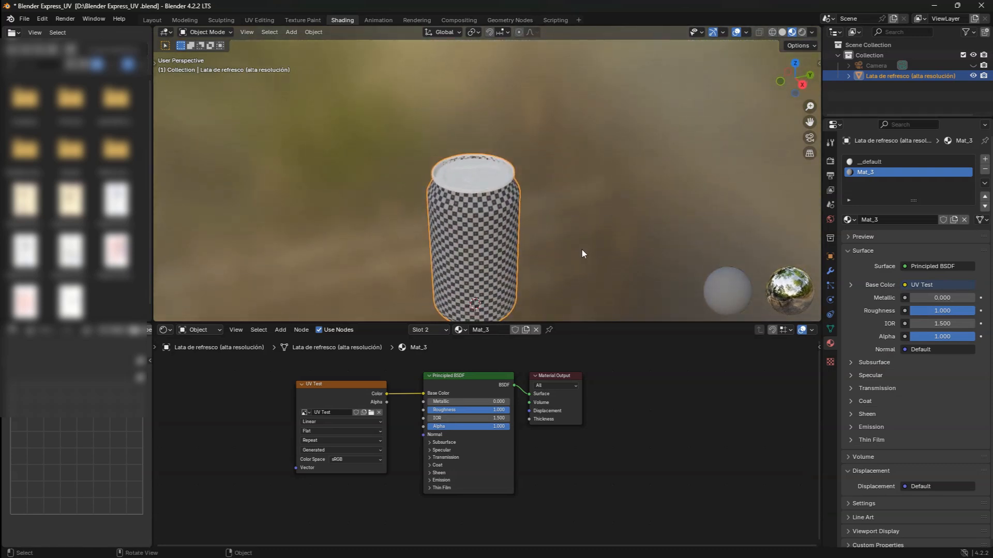
- Select the whole can mesh and remove the Mat_3 and __default material slots
{"action": "key", "text": "Tab"}
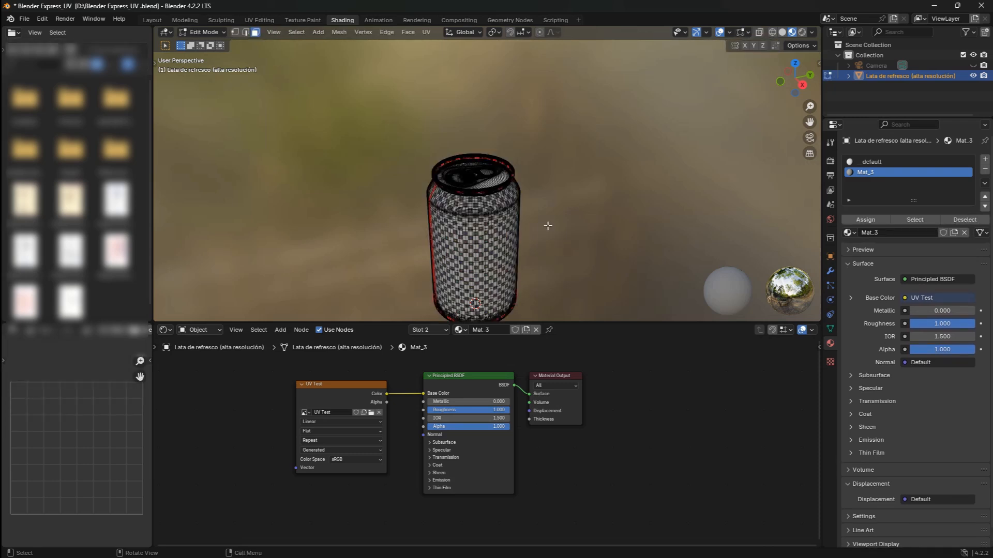
{"action": "key", "text": "a"}
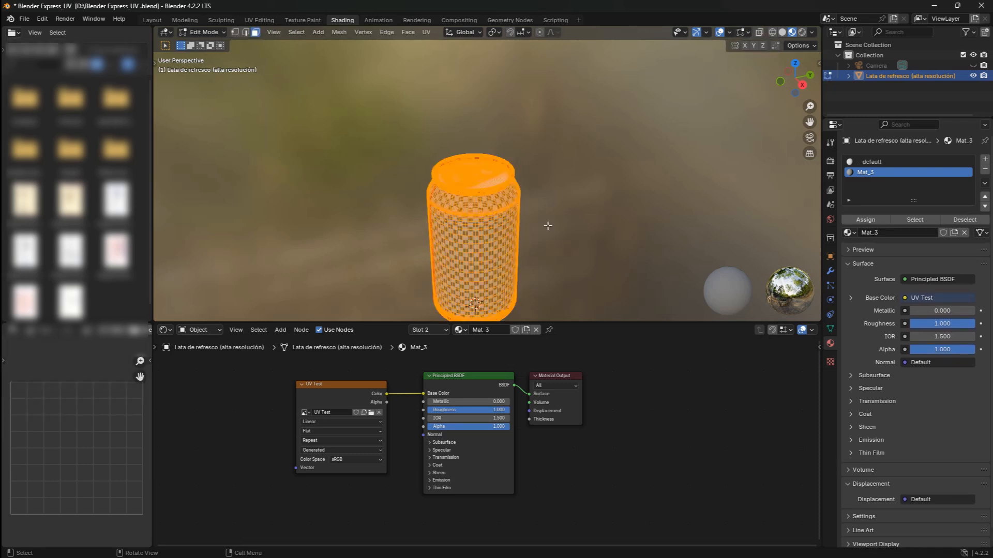
{"action": "left_click", "coordinate": [880, 182]}
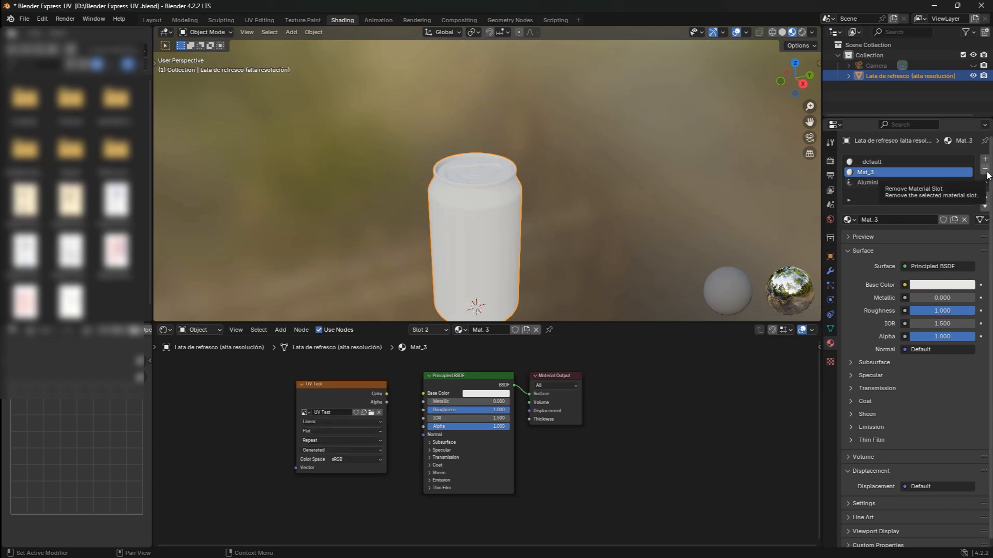
{"action": "left_click", "coordinate": [984, 172]}
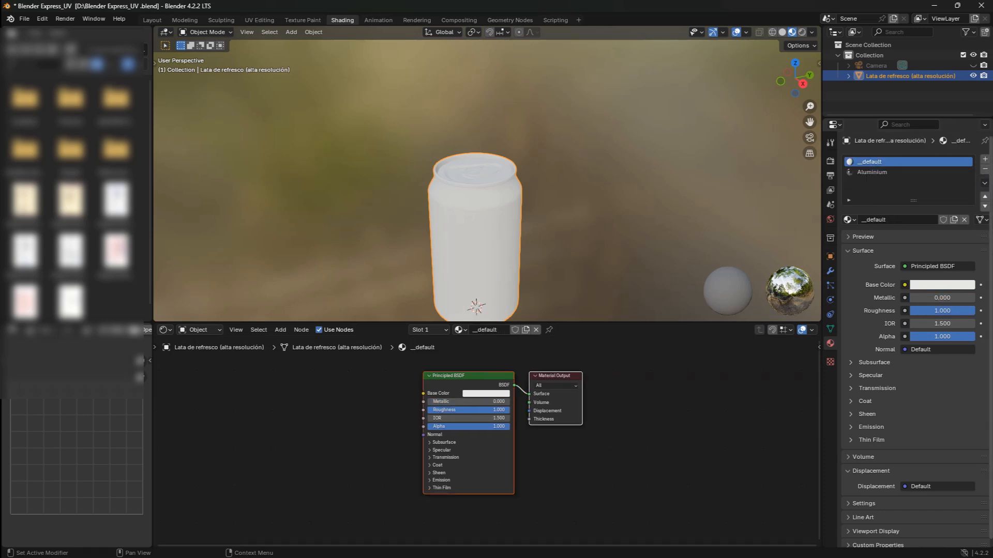
{"action": "left_click", "coordinate": [873, 171]}
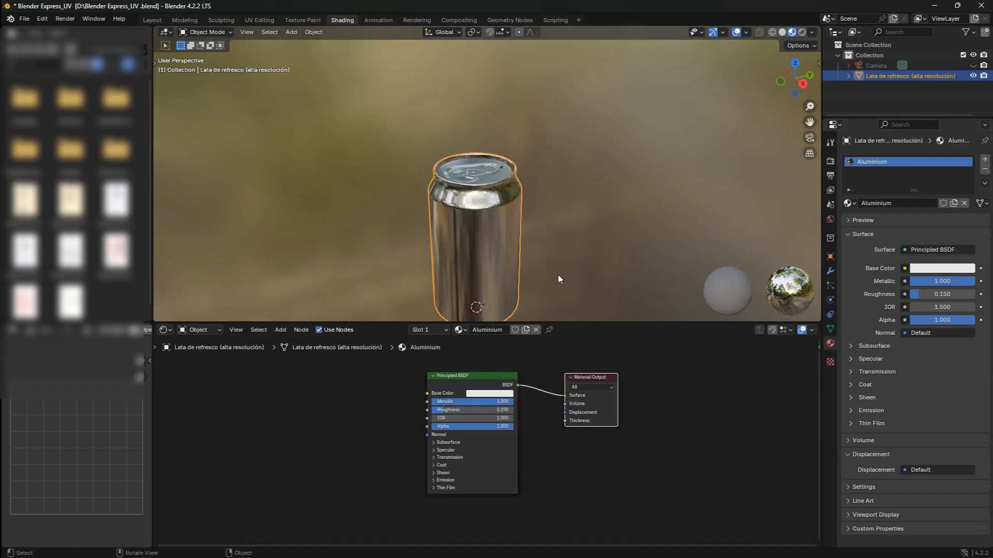
- Apply Shade Smooth to the can and orbit around its top
{"action": "left_click_drag", "start_coordinate": [559, 279], "coordinate": [526, 265]}
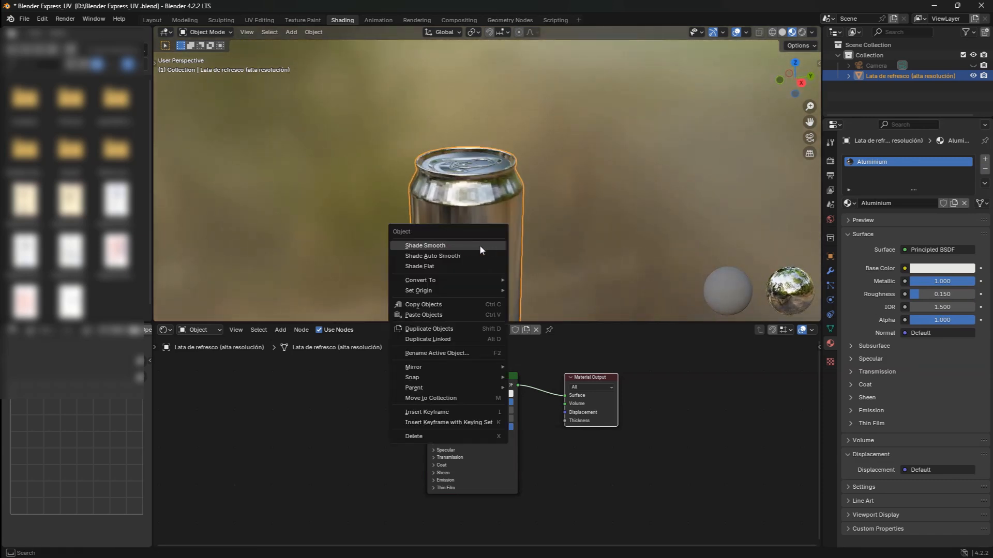
{"action": "left_click", "coordinate": [424, 245]}
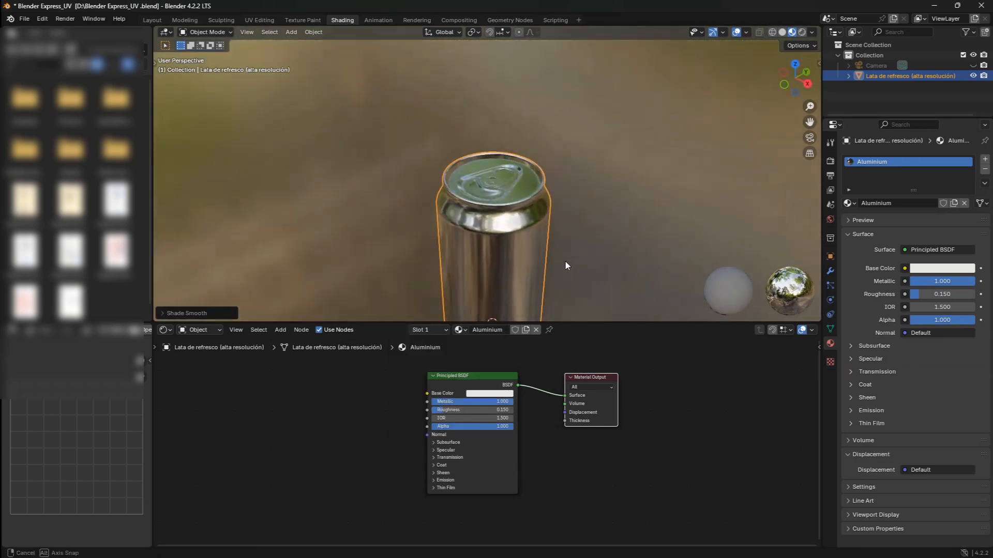
{"action": "left_click_drag", "start_coordinate": [566, 265], "coordinate": [532, 225]}
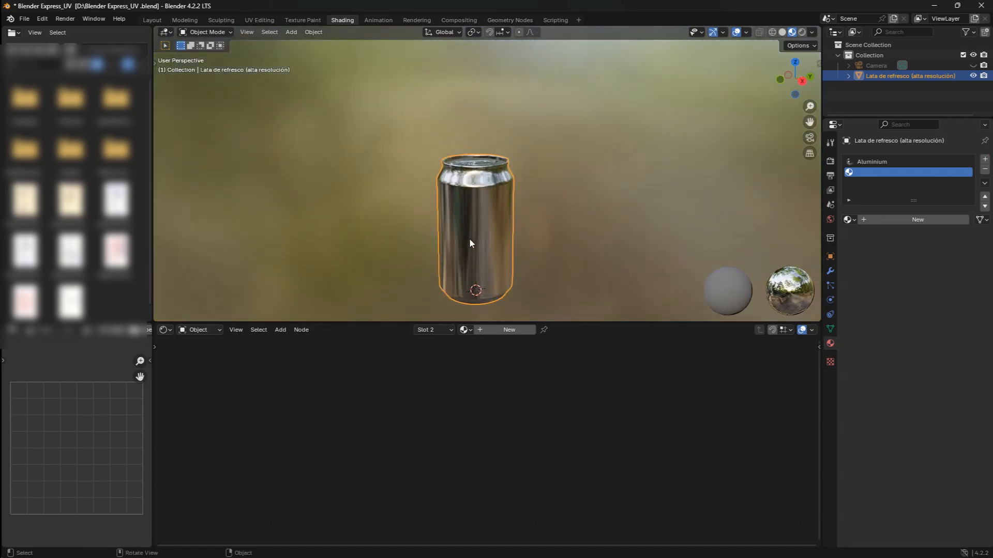
- In Edit Mode, create a second material with the Pepsi label image feeding Base Color
{"action": "key", "text": "Tab"}
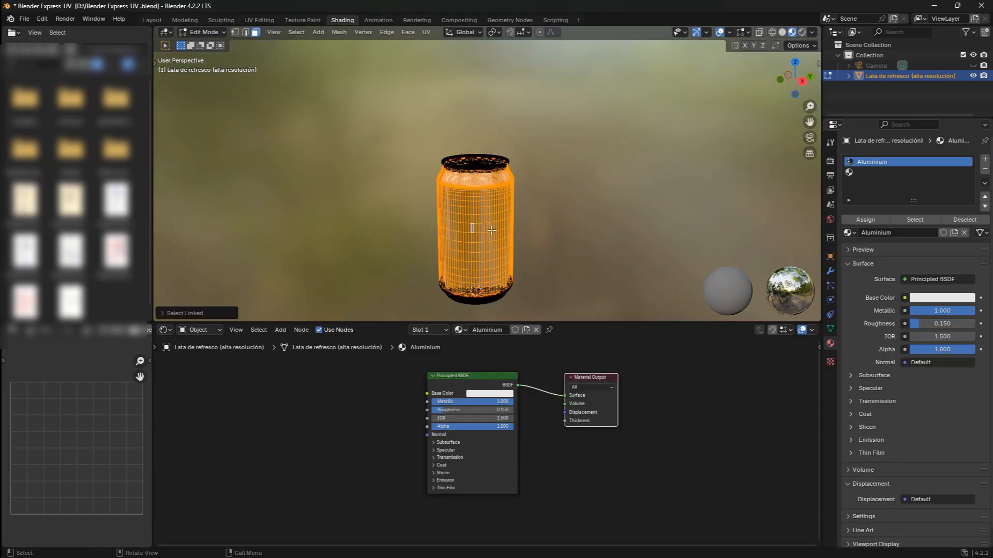
{"action": "left_click_drag", "start_coordinate": [490, 229], "coordinate": [576, 215]}
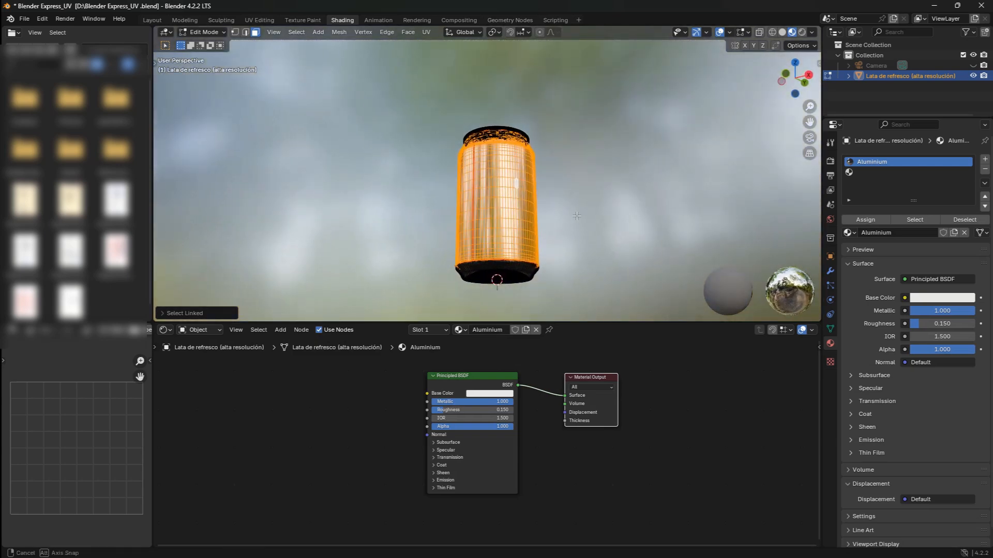
{"action": "left_click_drag", "start_coordinate": [576, 216], "coordinate": [553, 251]}
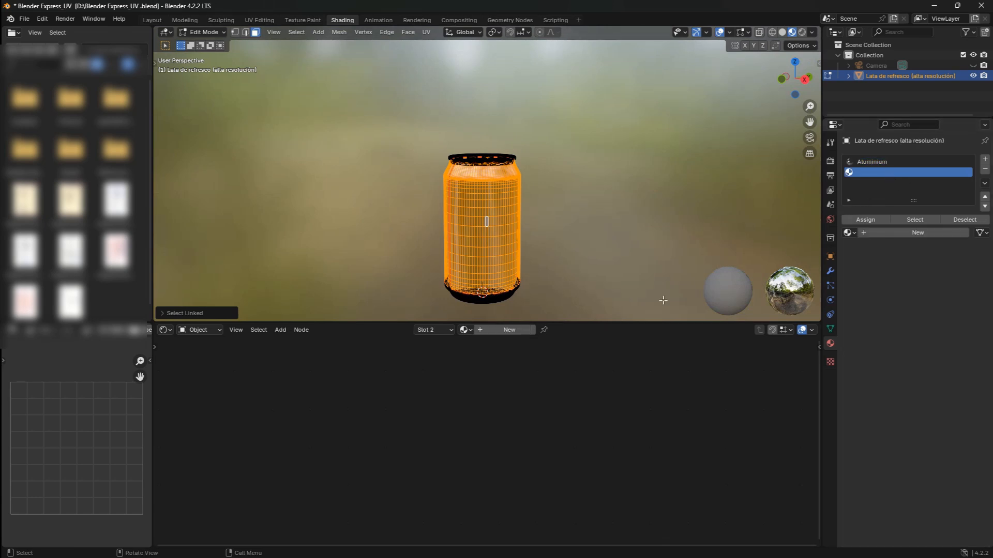
{"action": "mouse_move", "coordinate": [508, 329]}
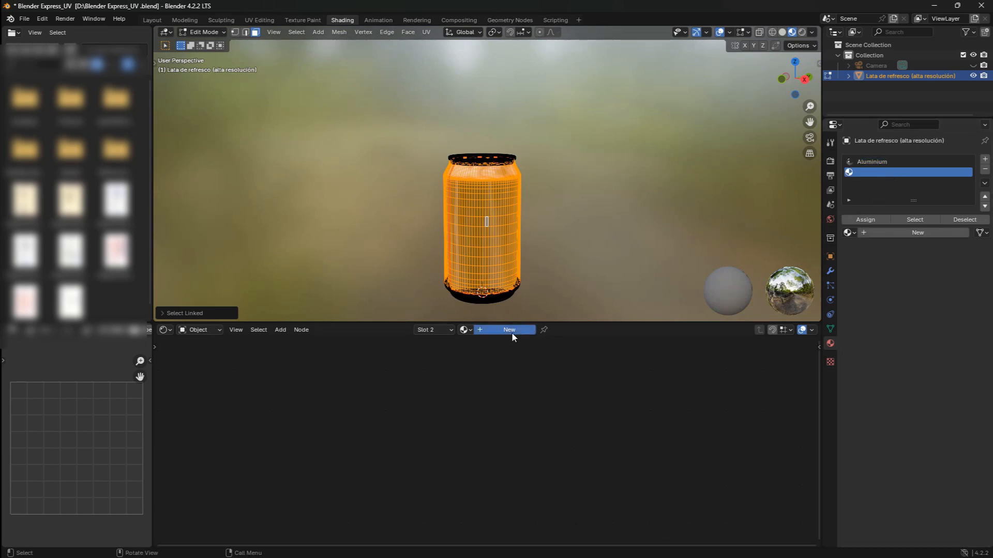
{"action": "left_click", "coordinate": [508, 329]}
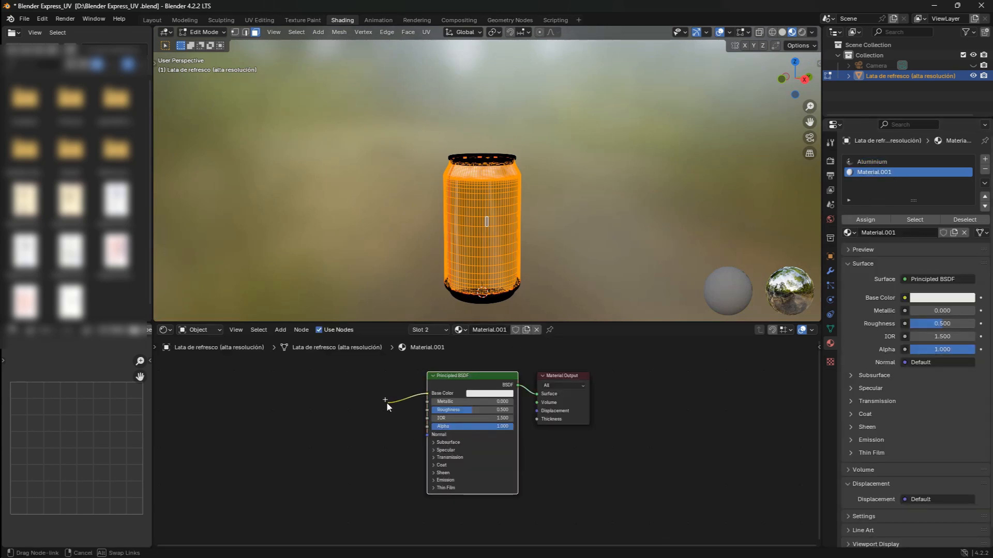
{"action": "type", "text": "ima"}
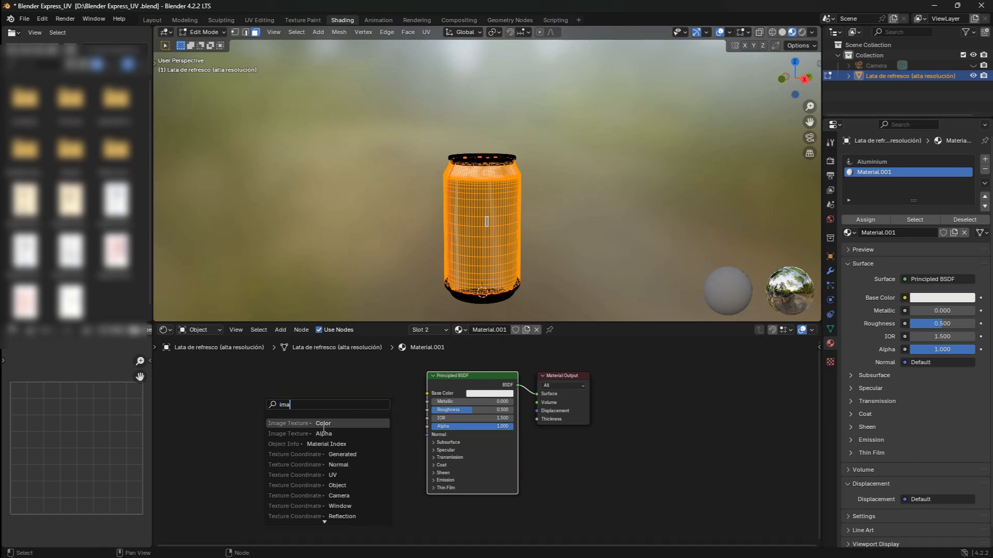
{"action": "left_click", "coordinate": [323, 422]}
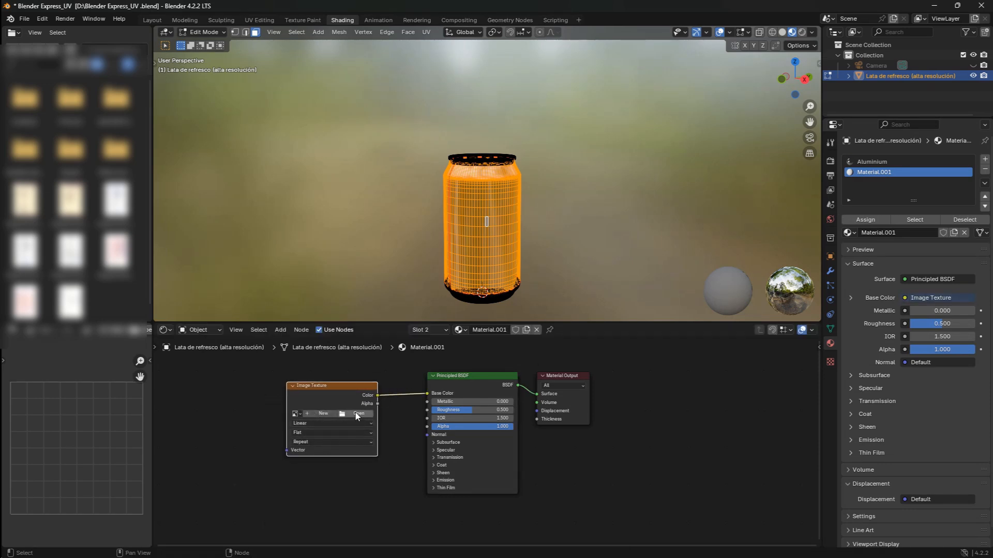
{"action": "left_click", "coordinate": [342, 413]}
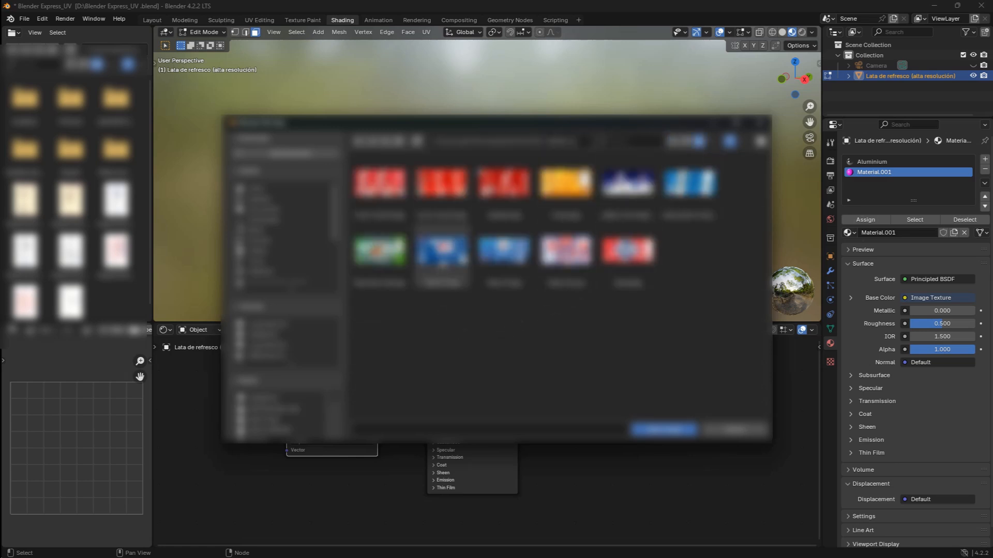
{"action": "left_click", "coordinate": [441, 249]}
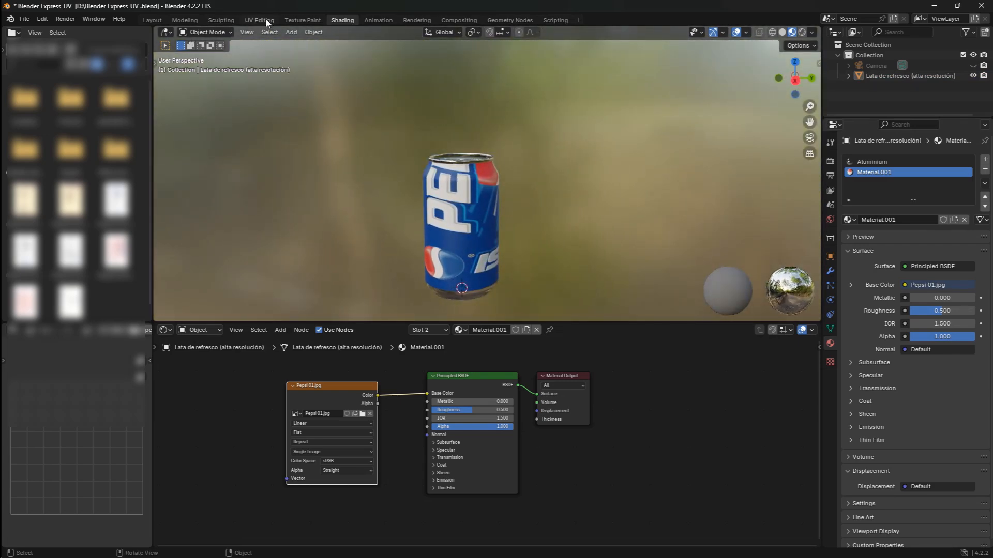
- Switch to the UV Editing workspace to work on the can body's UVs
{"action": "left_click", "coordinate": [259, 20]}
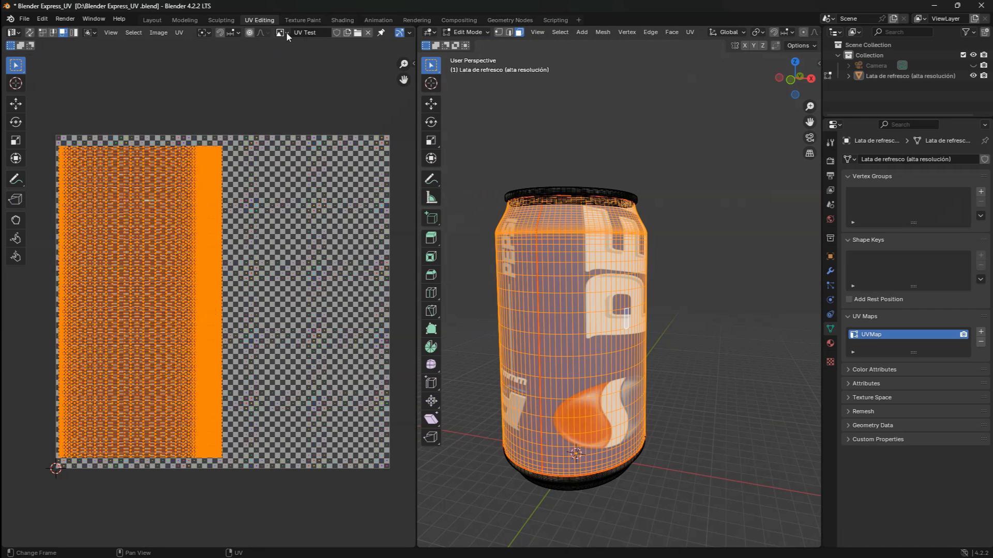
- Show Pepsi 01.jpg behind the UVs, fit the layout to the label, and check the wrap
{"action": "left_click", "coordinate": [281, 32]}
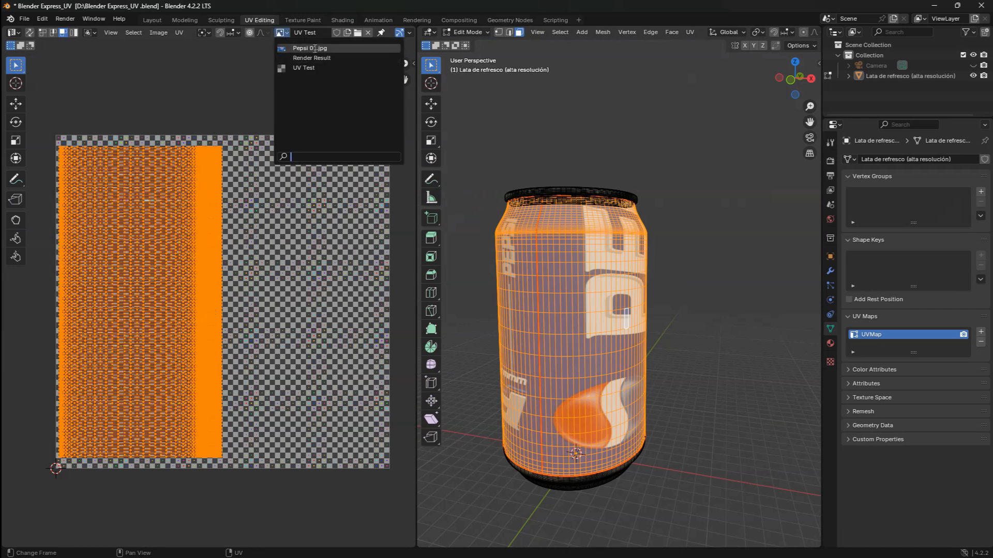
{"action": "left_click", "coordinate": [311, 47]}
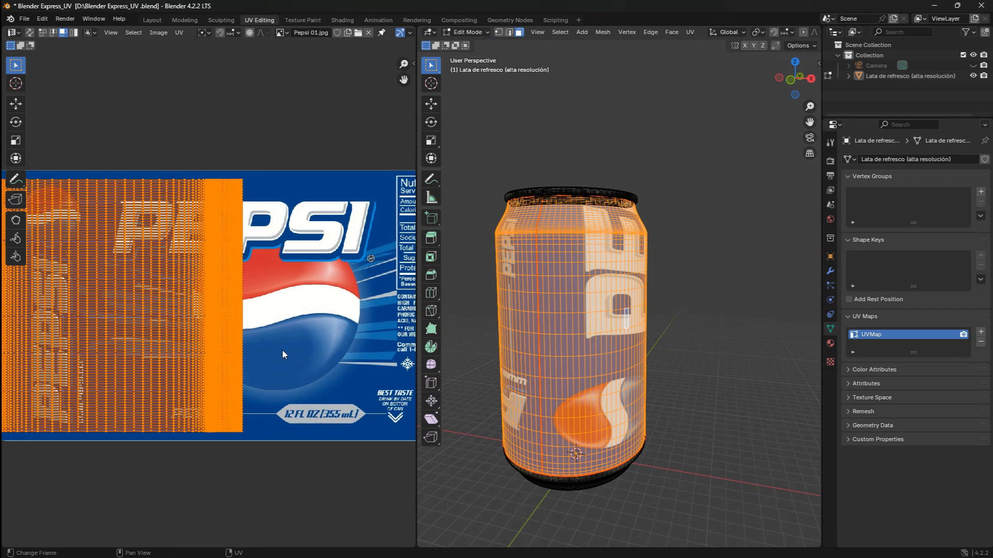
{"action": "key", "text": "KP_1"}
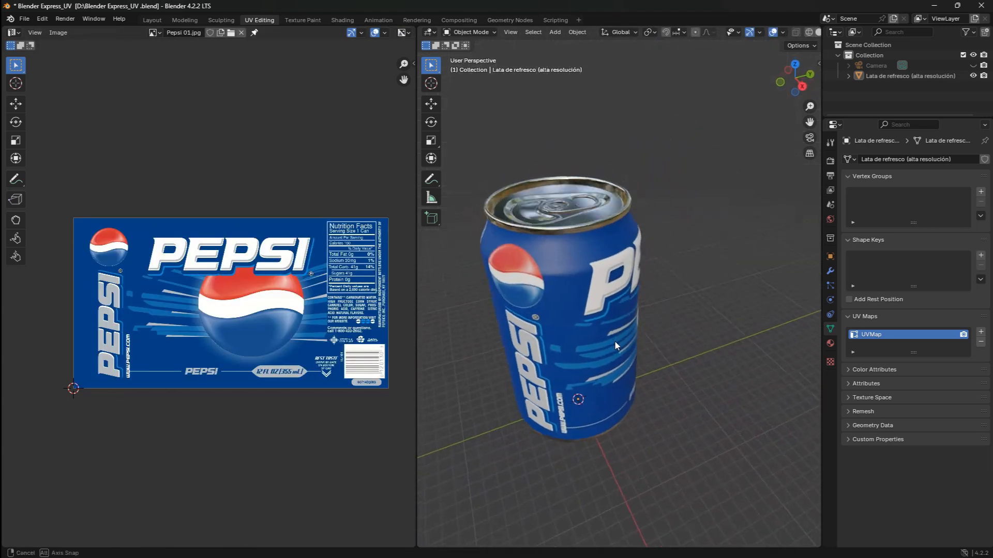
{"action": "left_click_drag", "start_coordinate": [615, 342], "coordinate": [563, 301]}
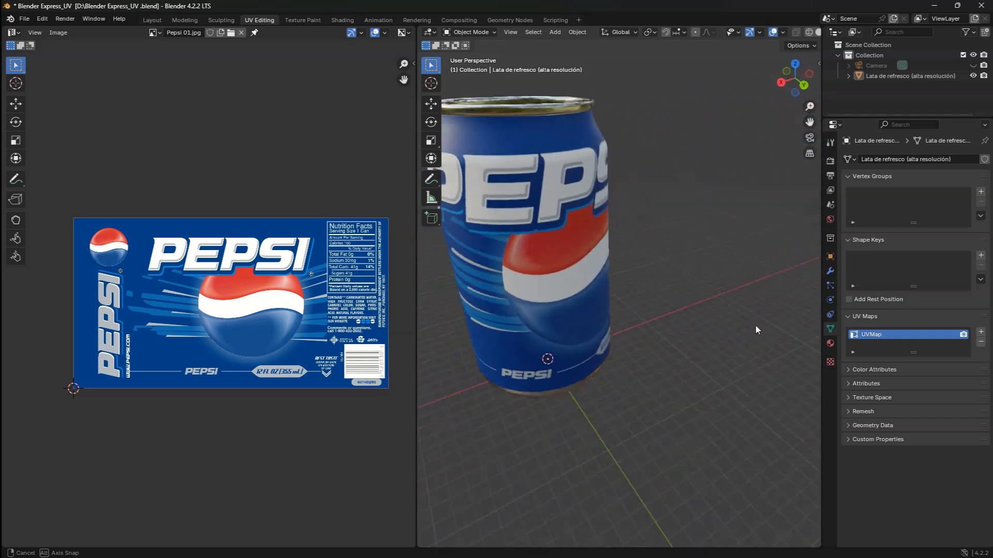
{"action": "left_click_drag", "start_coordinate": [755, 329], "coordinate": [688, 309]}
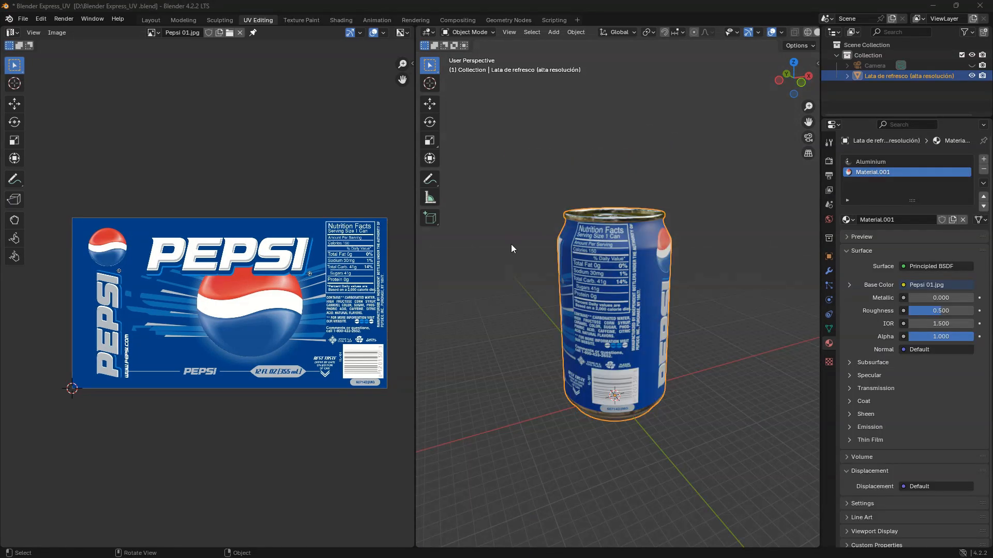
- Deselect the labelled can and return to the Layout workspace
{"action": "left_click", "coordinate": [150, 20]}
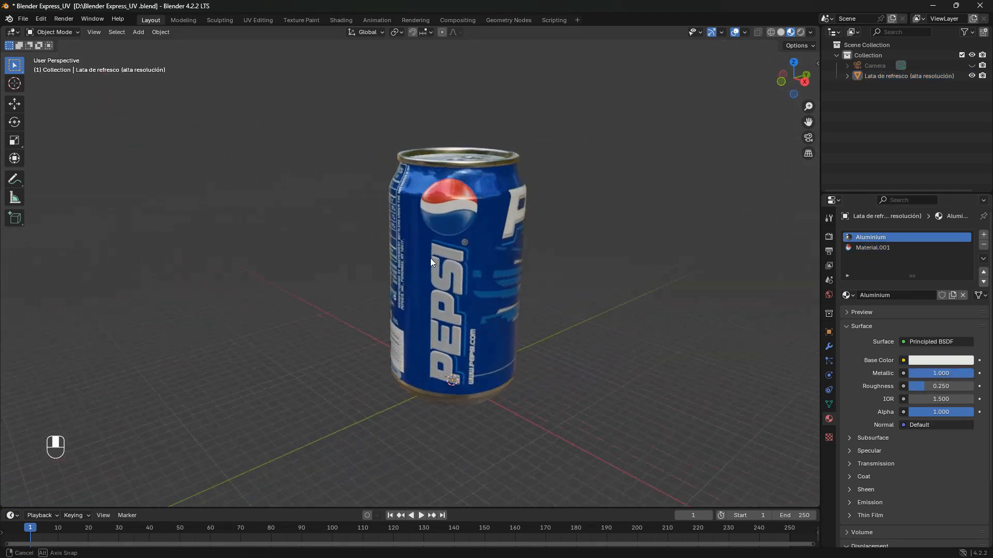
- View the can from the front and back, then save the project with Ctrl+S
{"action": "key", "text": "KP_1"}
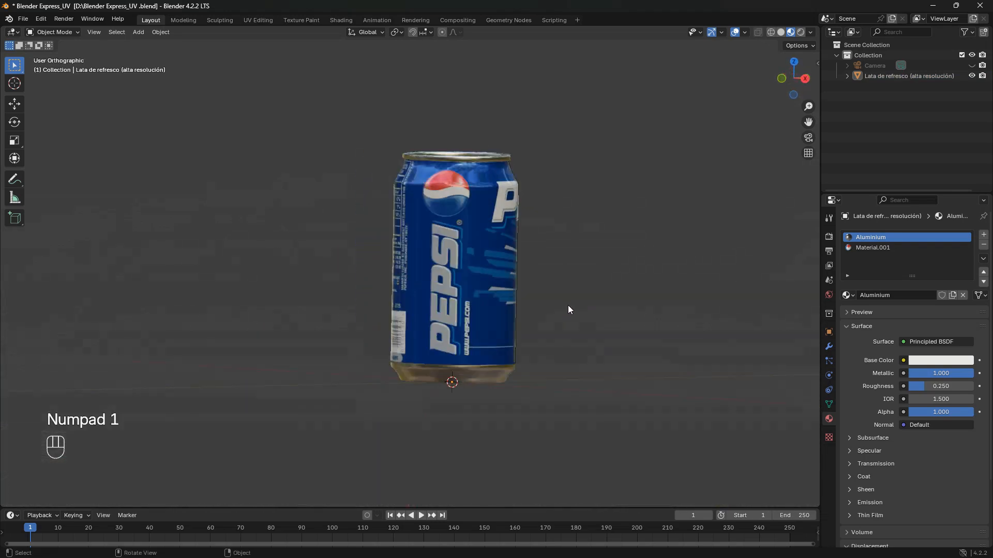
{"action": "left_click_drag", "start_coordinate": [570, 310], "coordinate": [418, 333]}
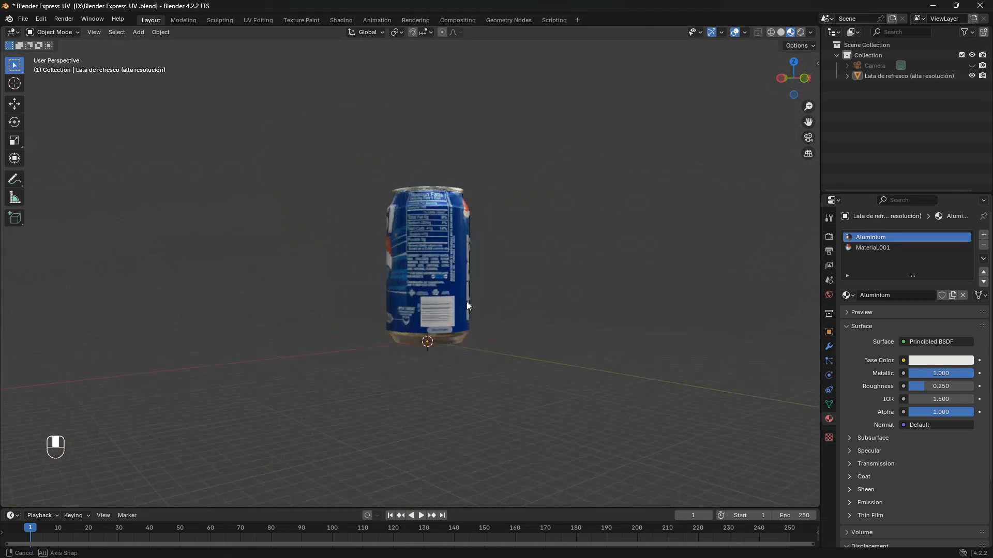
{"action": "left_click_drag", "start_coordinate": [466, 306], "coordinate": [430, 310]}
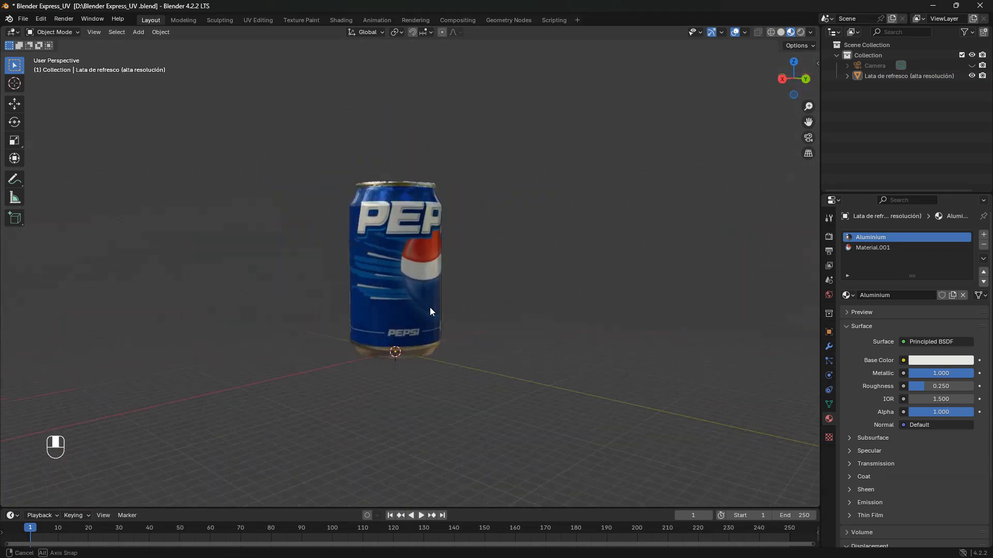
{"action": "key", "text": "ctrl+s"}
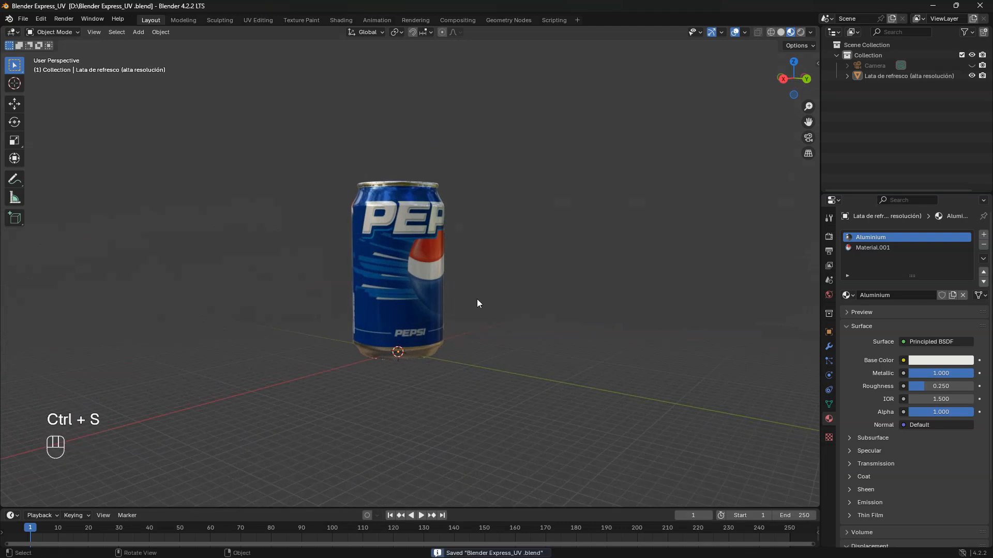